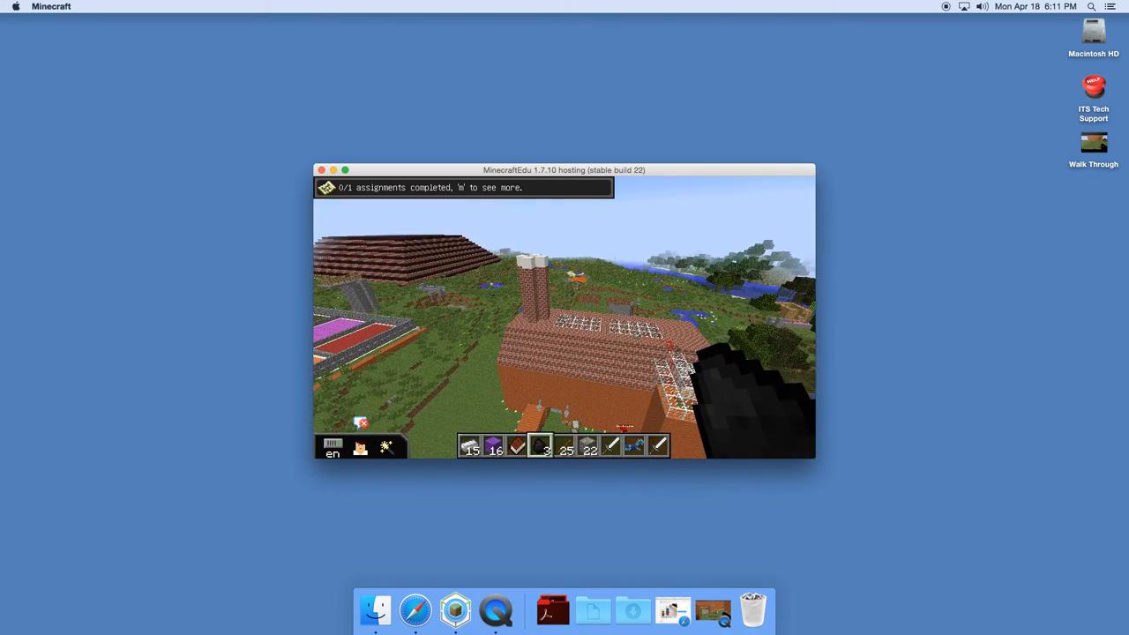
- Pause the game to bring up the Game menu over the brick factory
key(Escape)
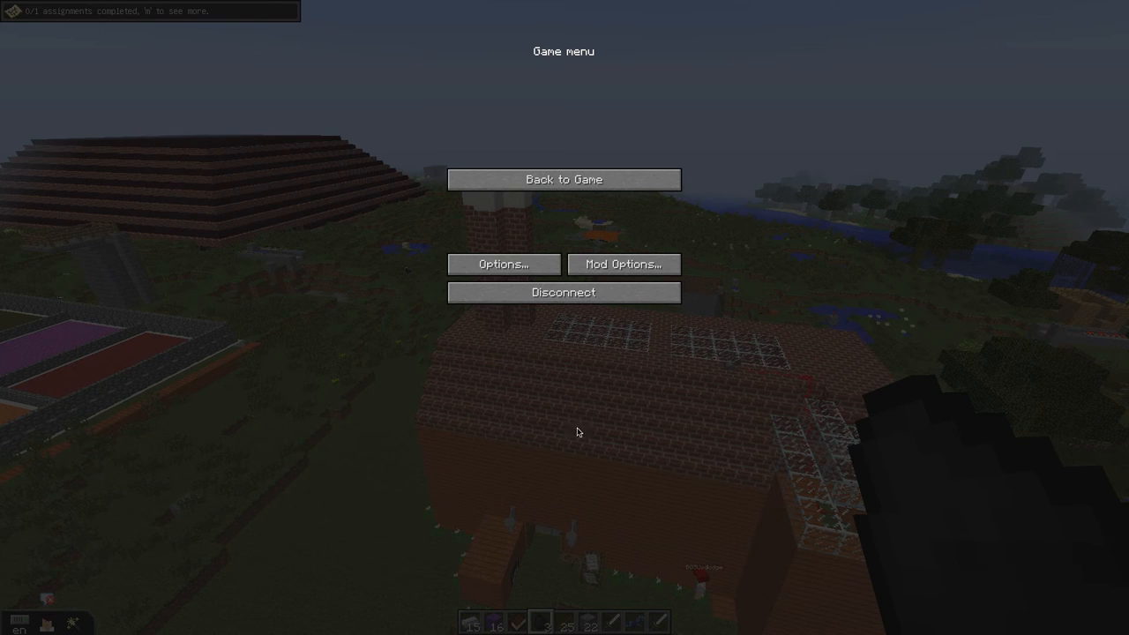
mouse_move(667, 402)
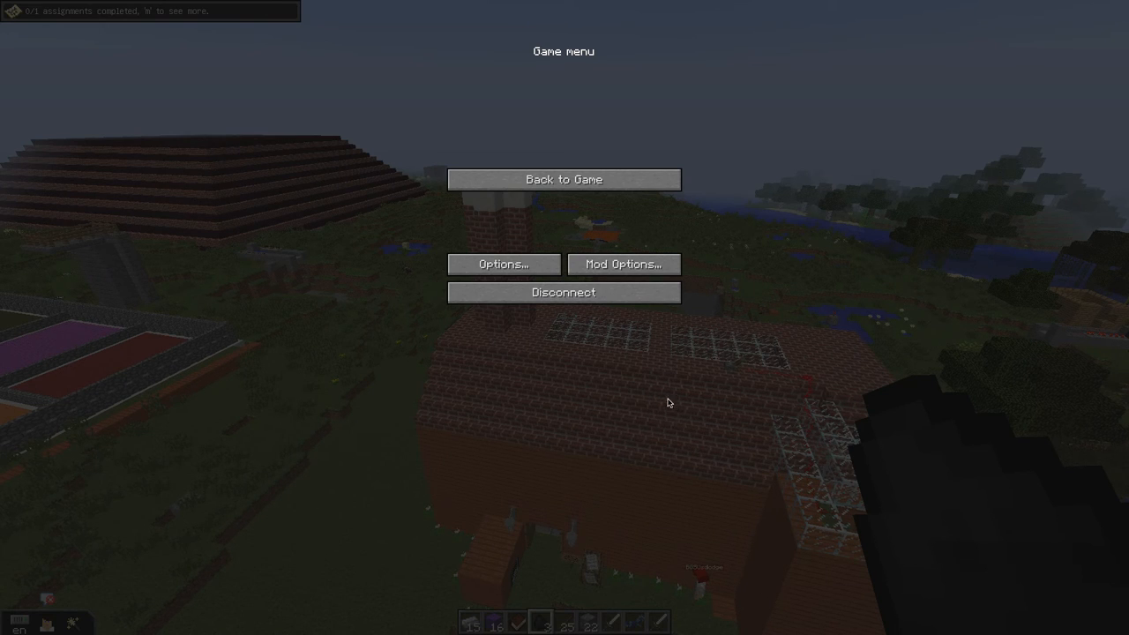
- Resume play from the Game menu with Back to Game
click(563, 179)
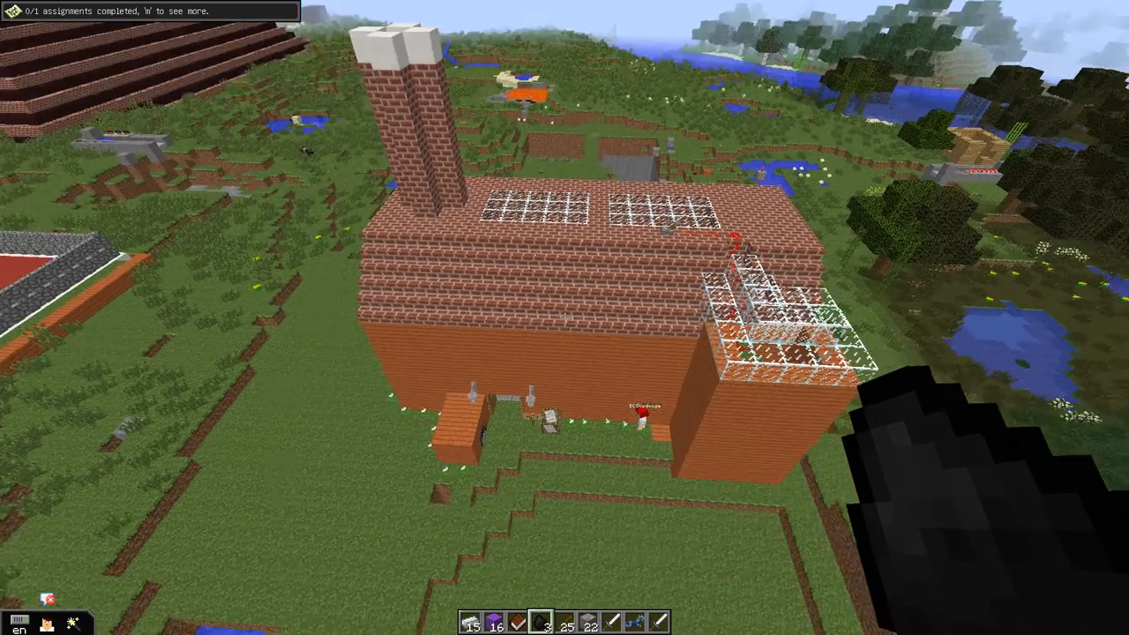
mouse_move(565, 317)
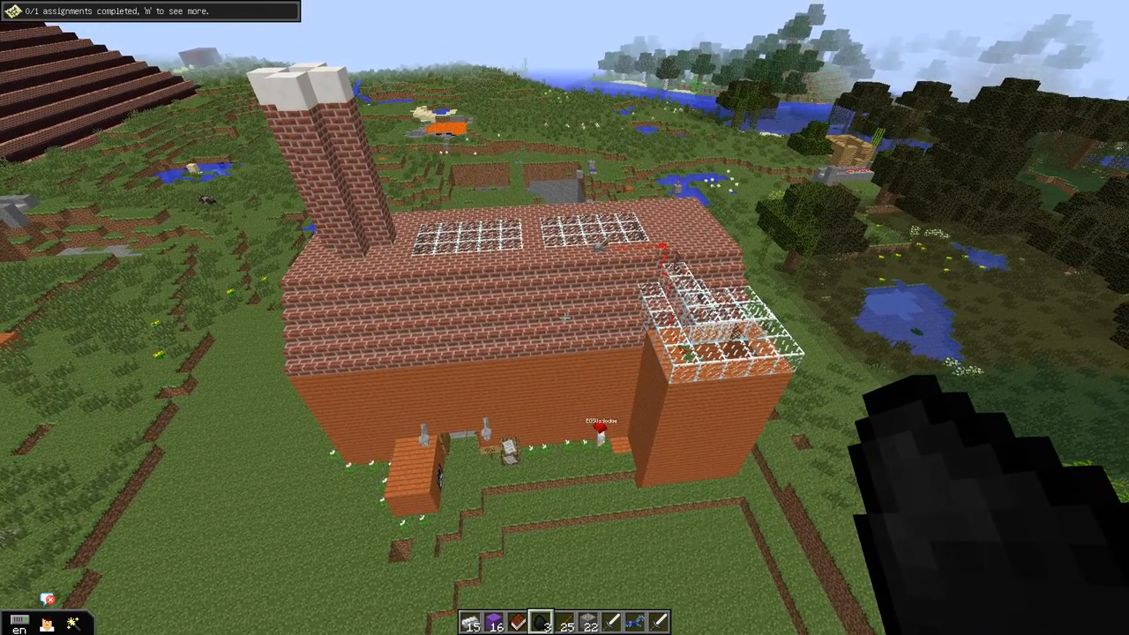
mouse_move(564, 317)
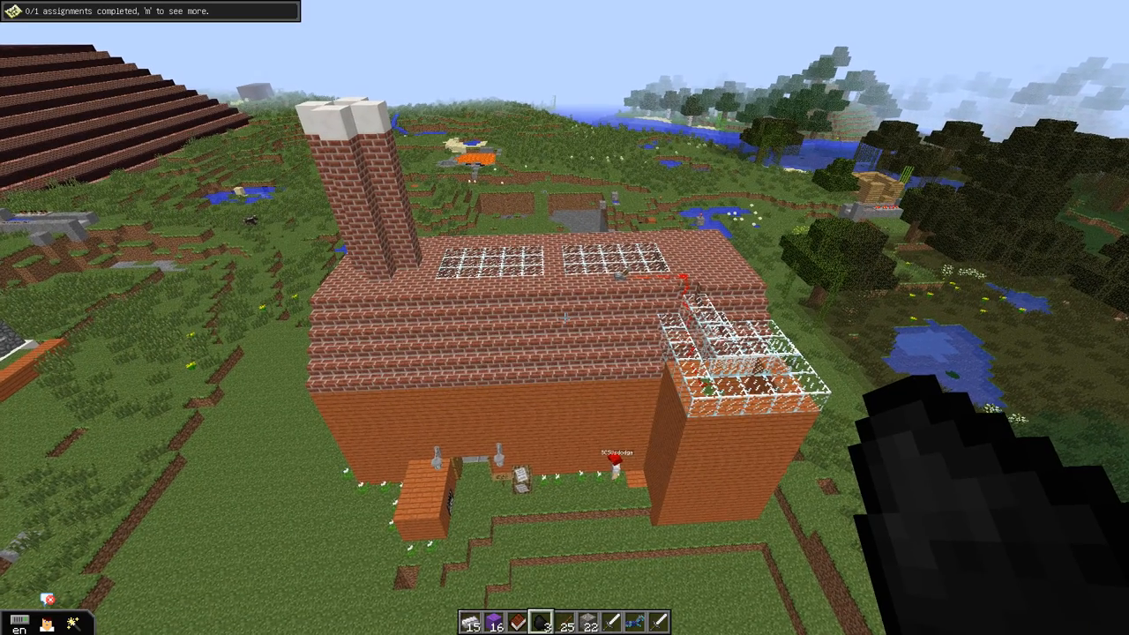
mouse_move(565, 318)
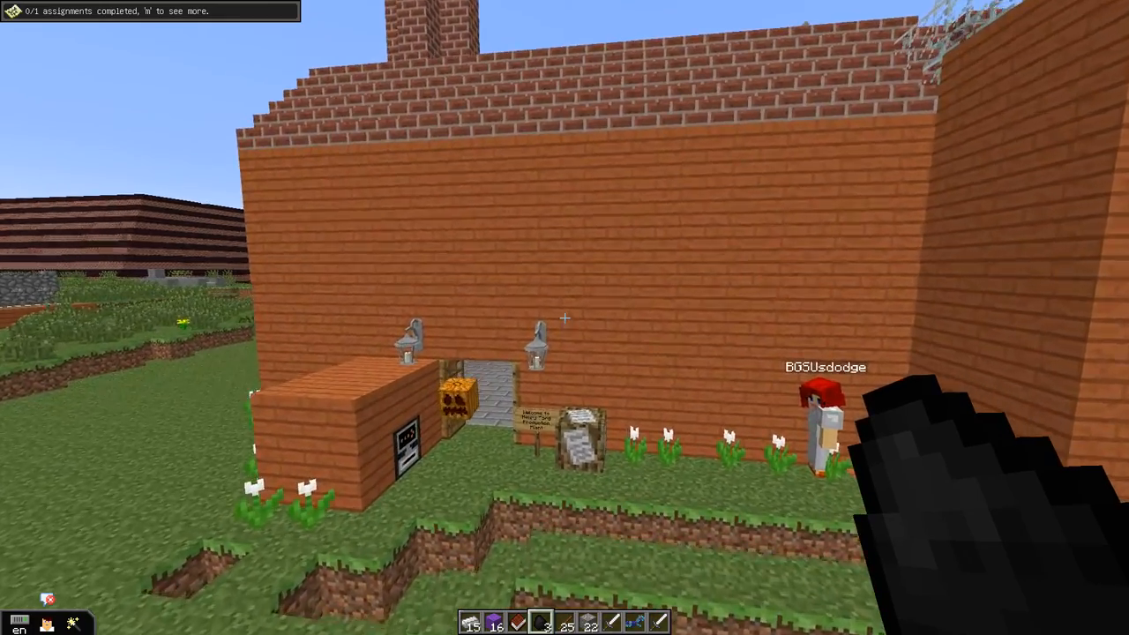
mouse_move(565, 317)
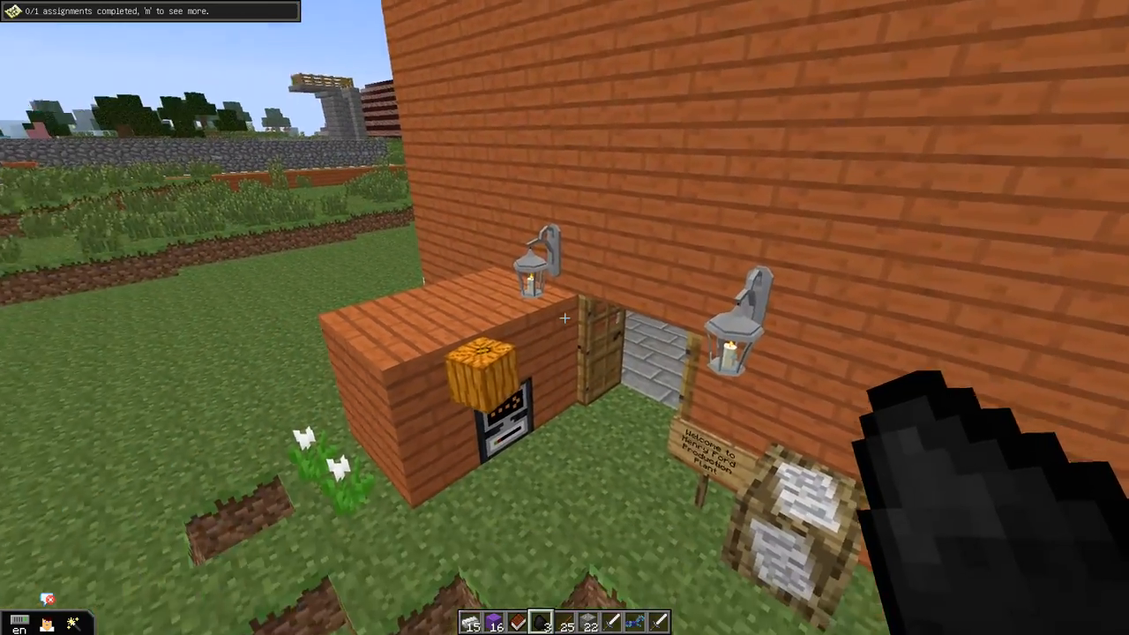
mouse_move(564, 317)
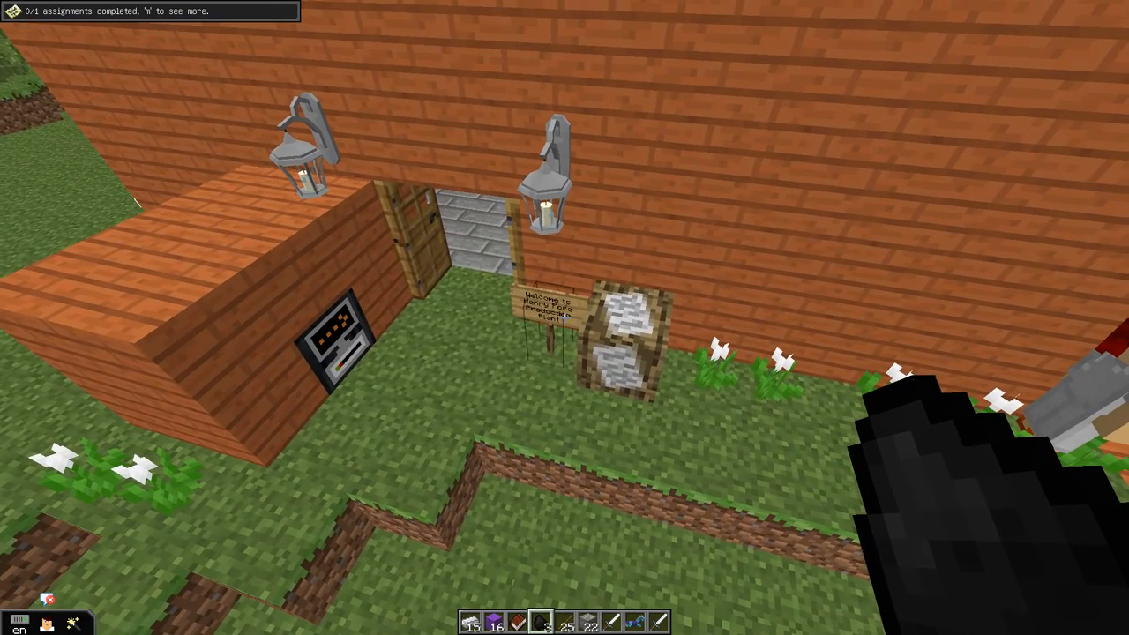
mouse_move(564, 318)
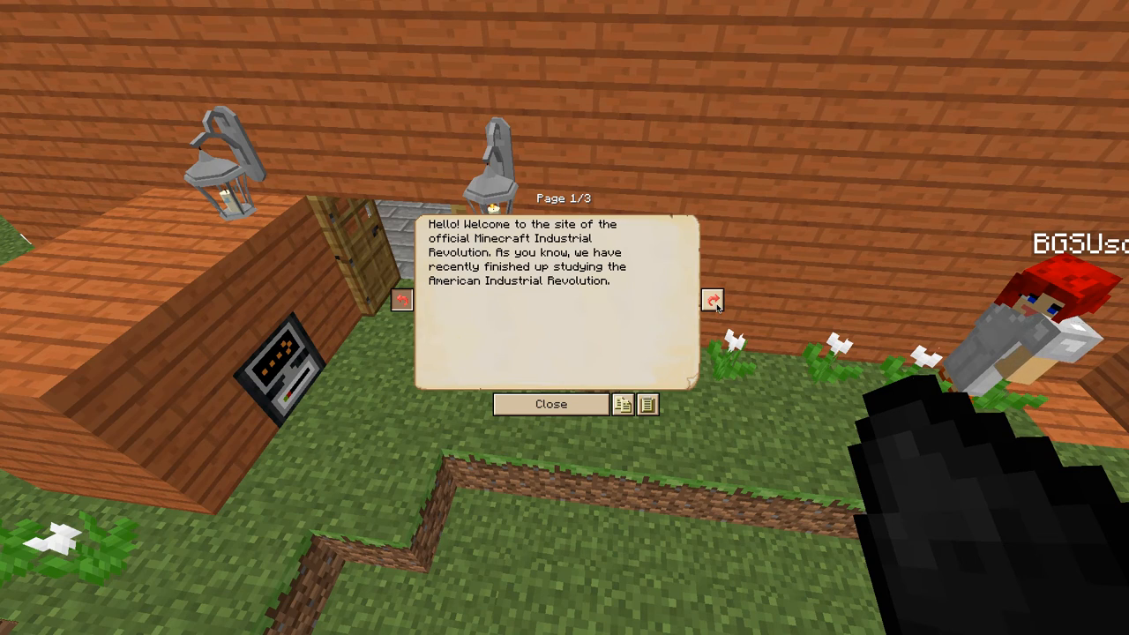
click(713, 300)
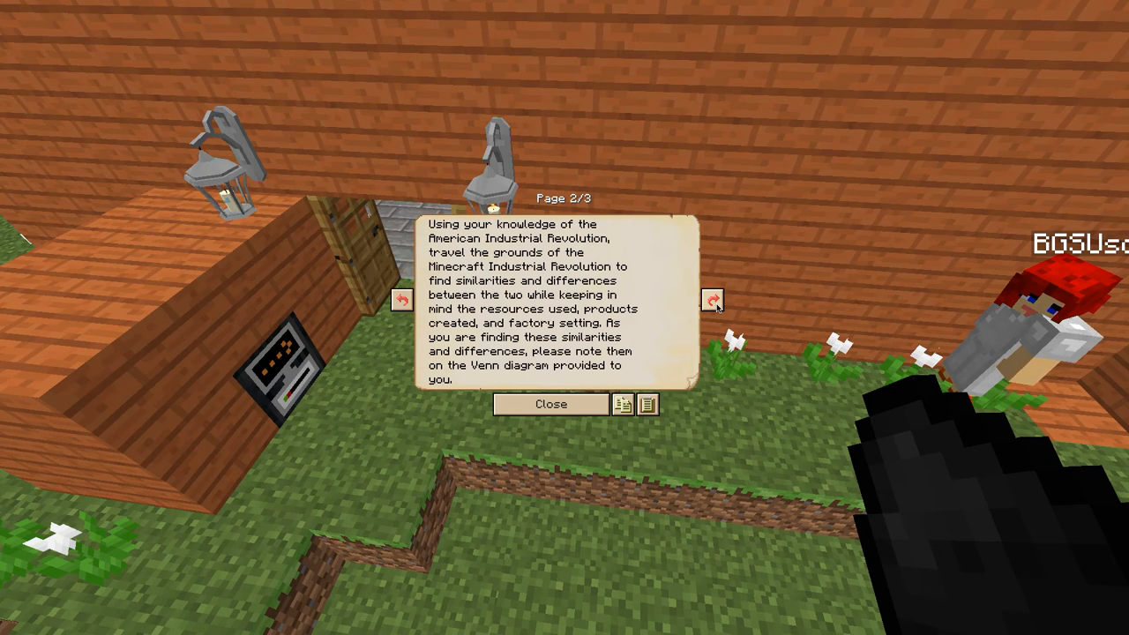
click(550, 404)
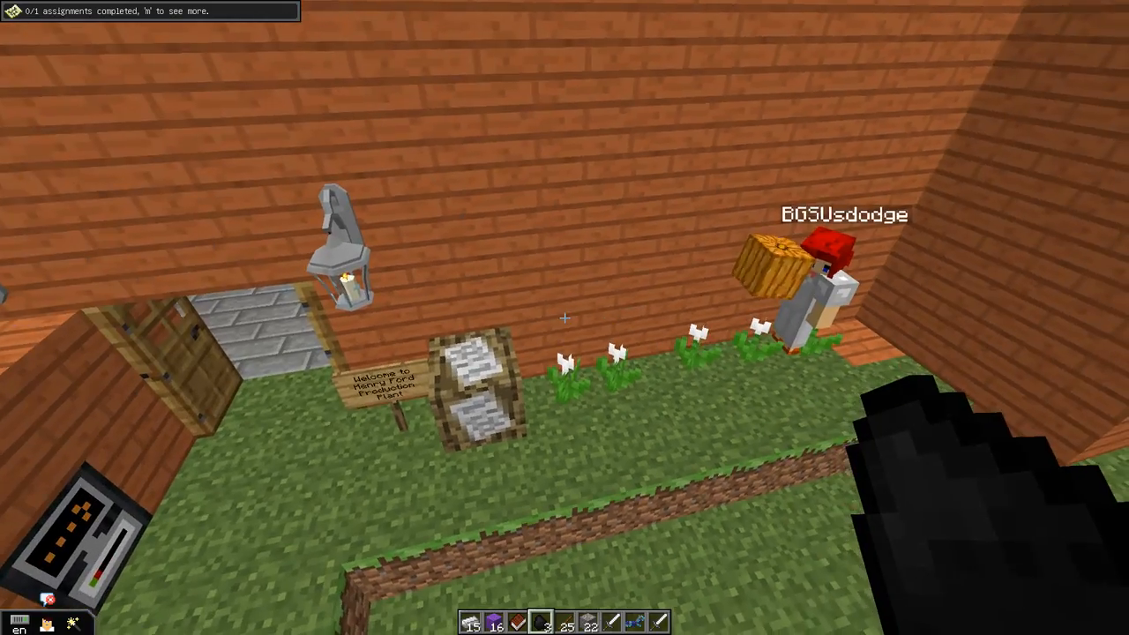
mouse_move(565, 317)
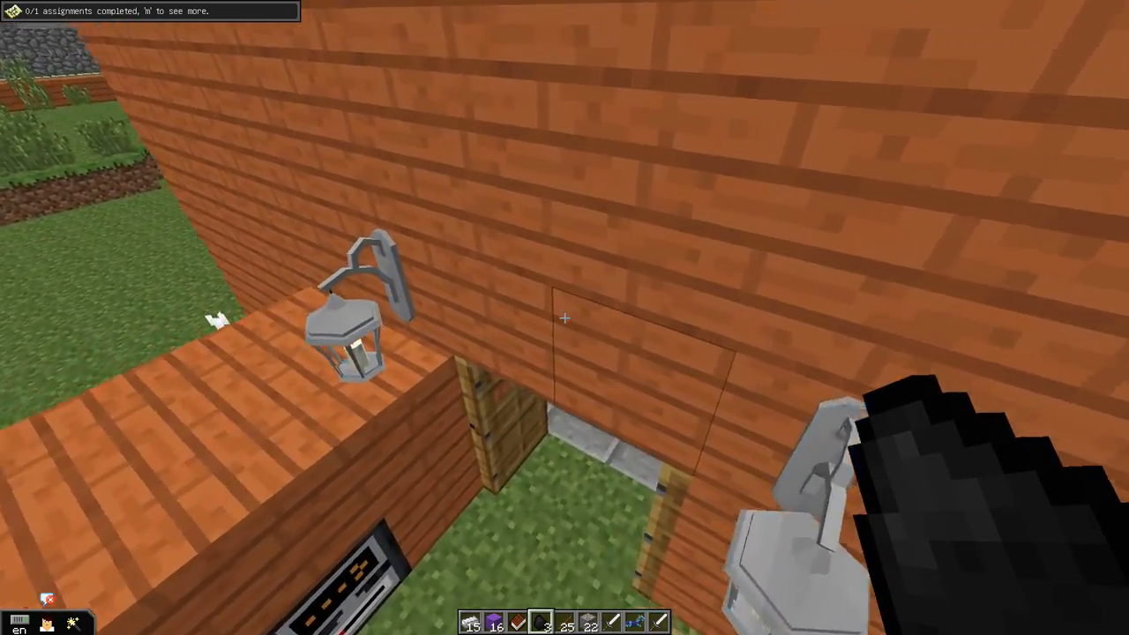
mouse_move(564, 317)
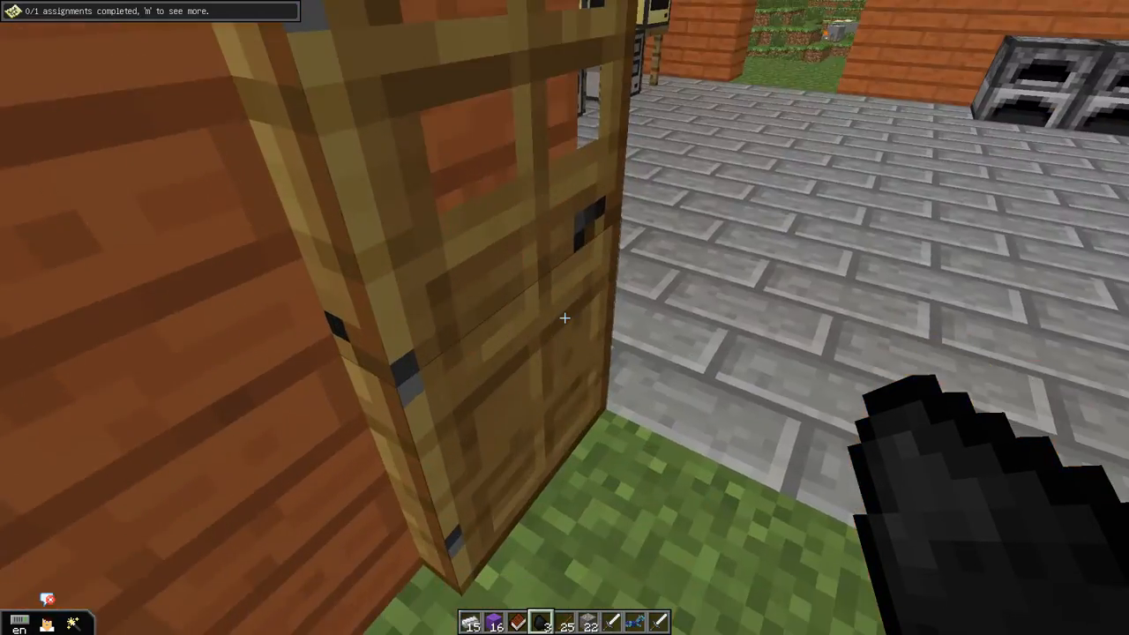
mouse_move(565, 318)
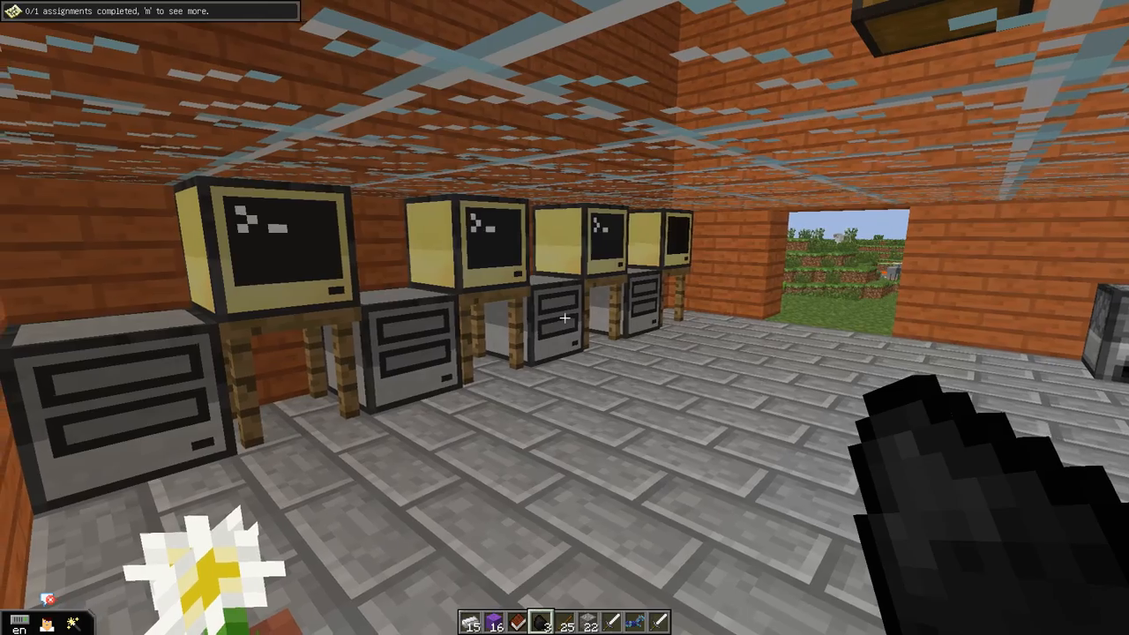
mouse_move(564, 317)
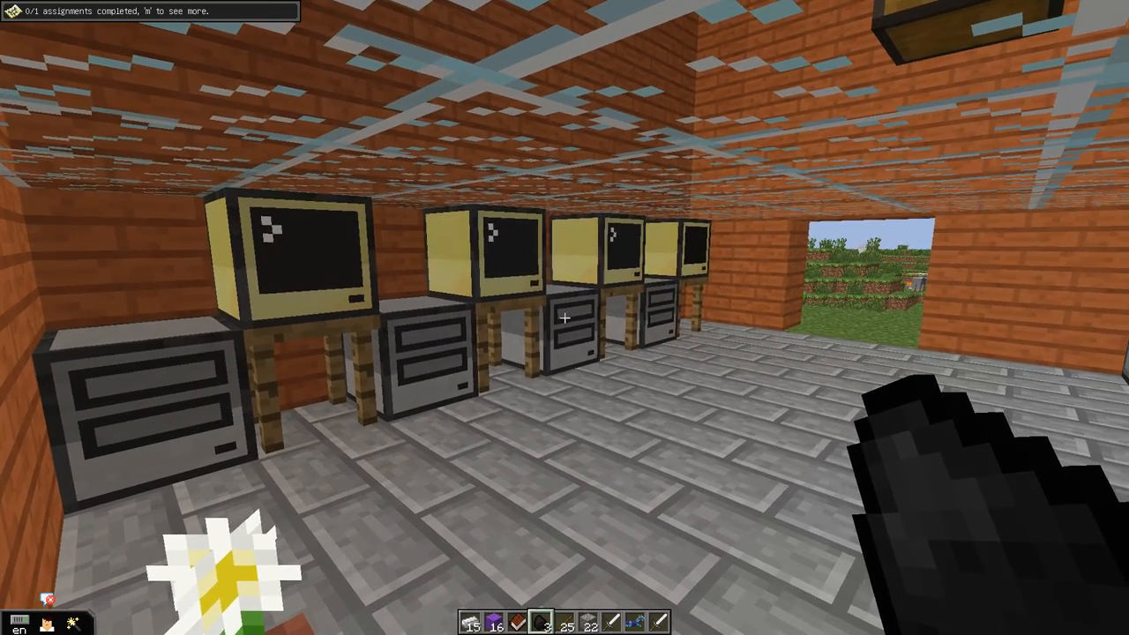
mouse_move(565, 317)
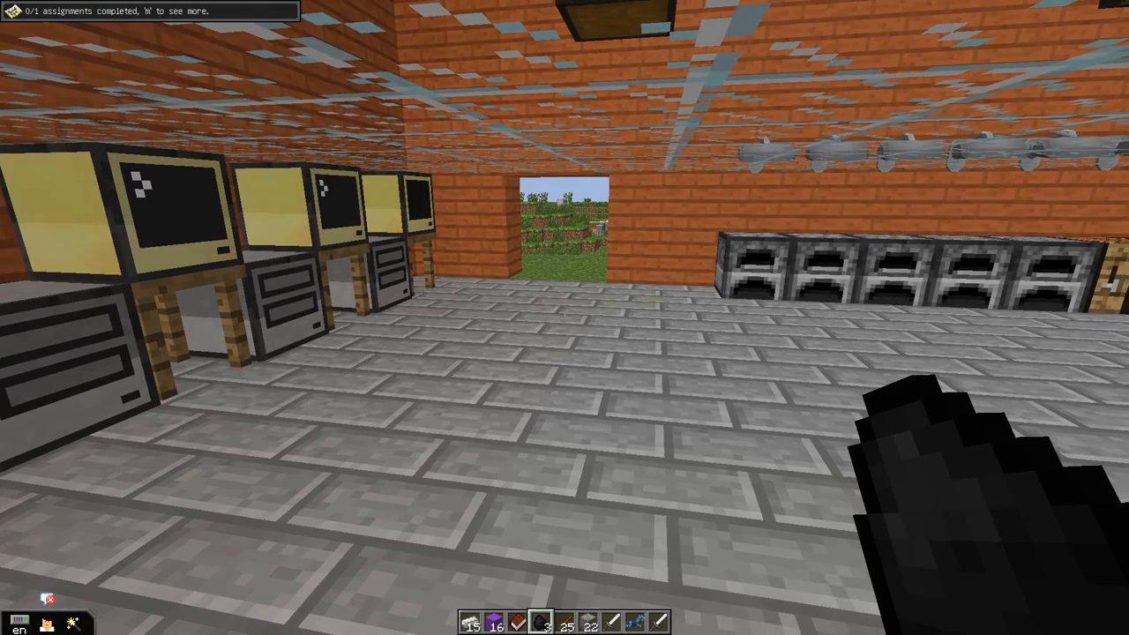
mouse_move(564, 318)
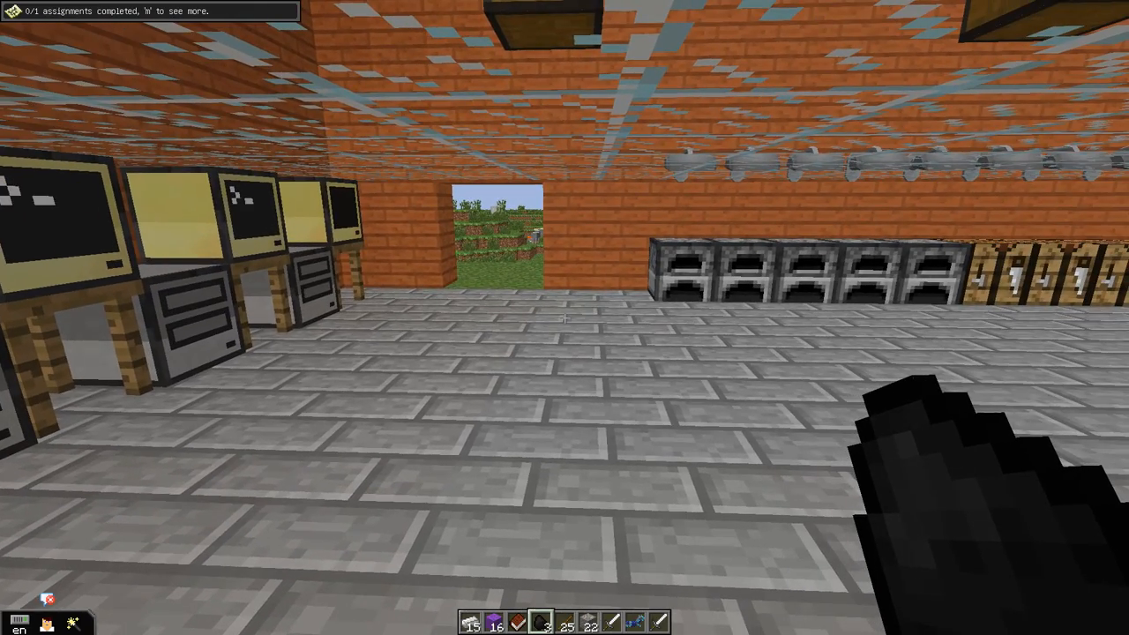
mouse_move(564, 318)
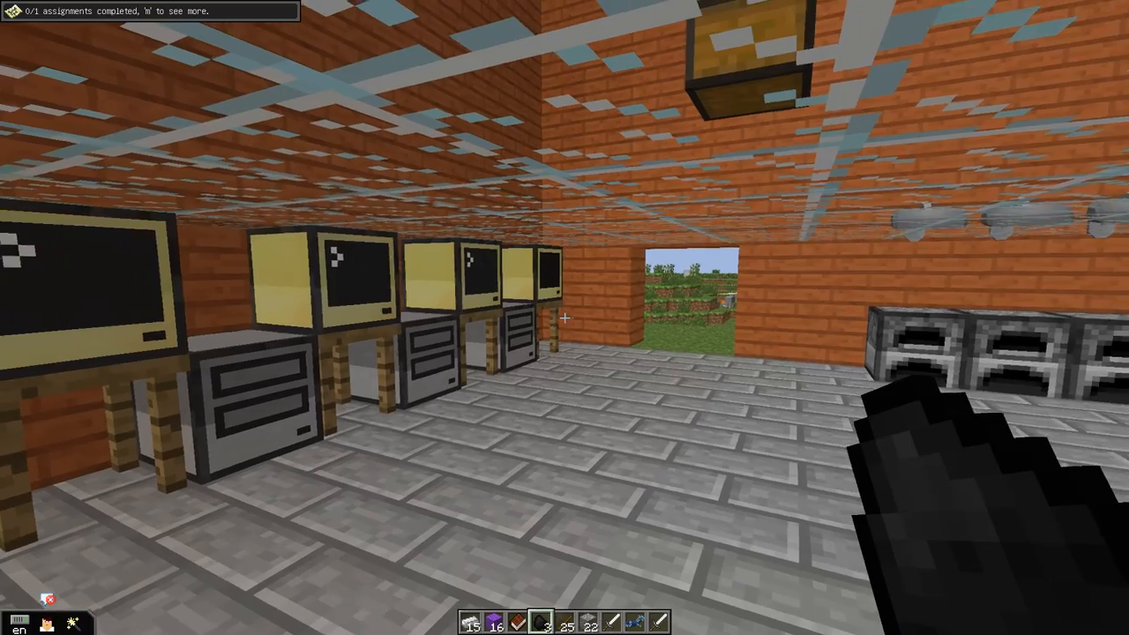
mouse_move(564, 318)
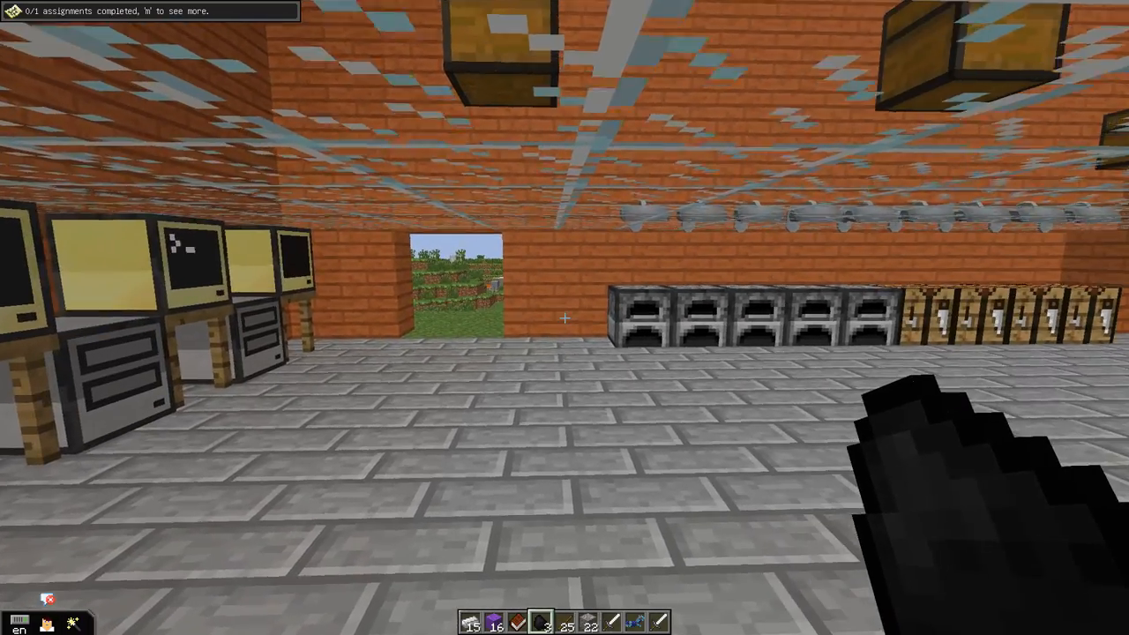
mouse_move(564, 318)
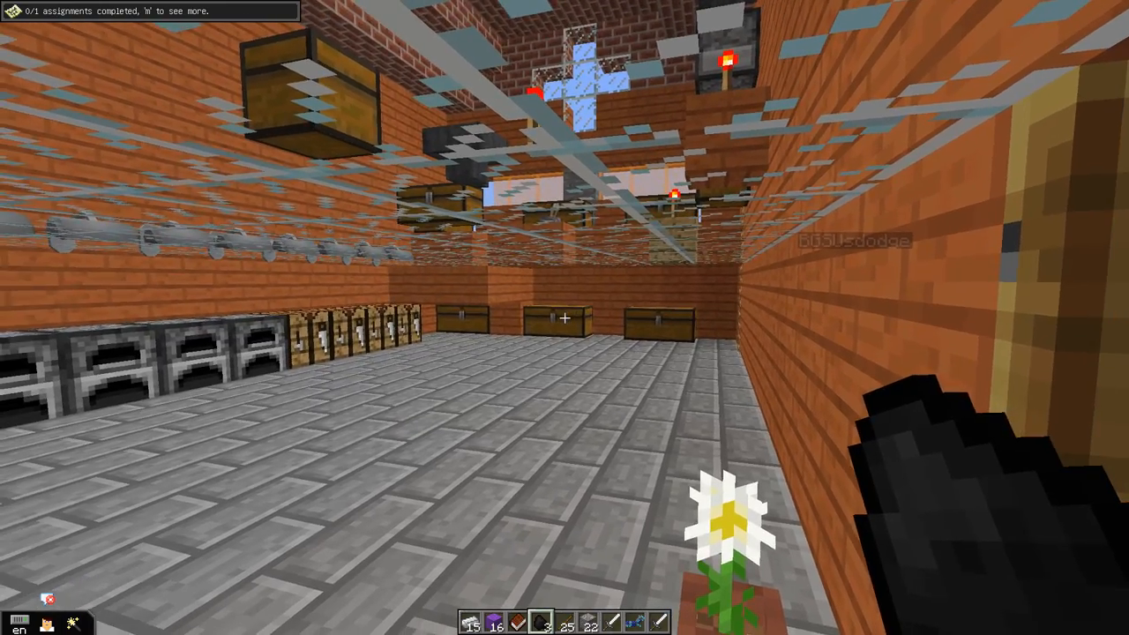
mouse_move(565, 318)
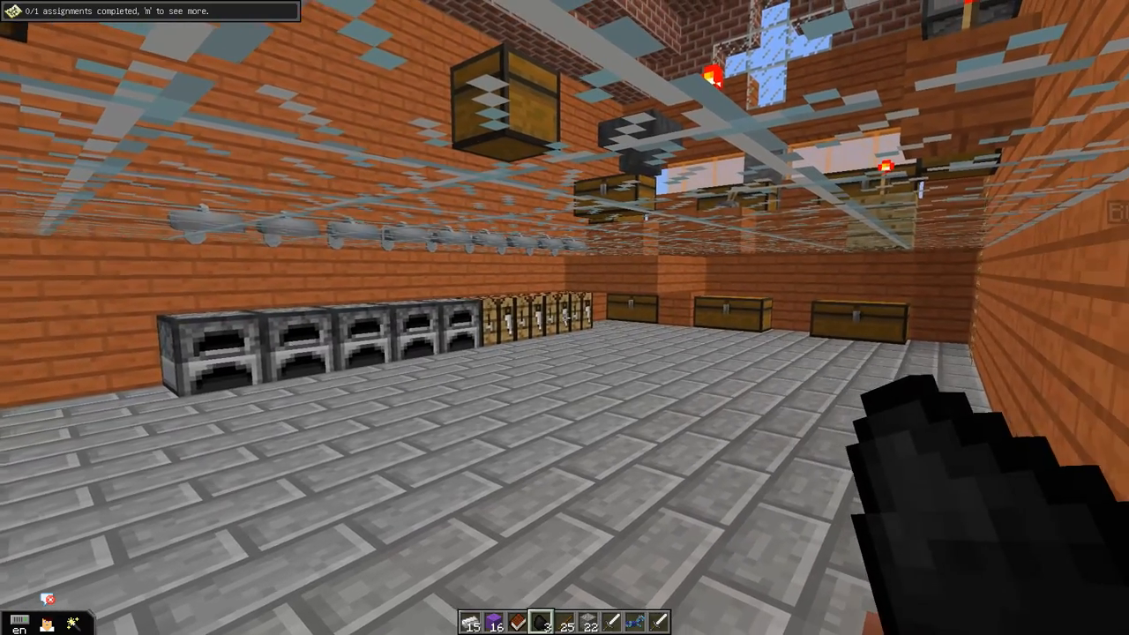
mouse_move(565, 317)
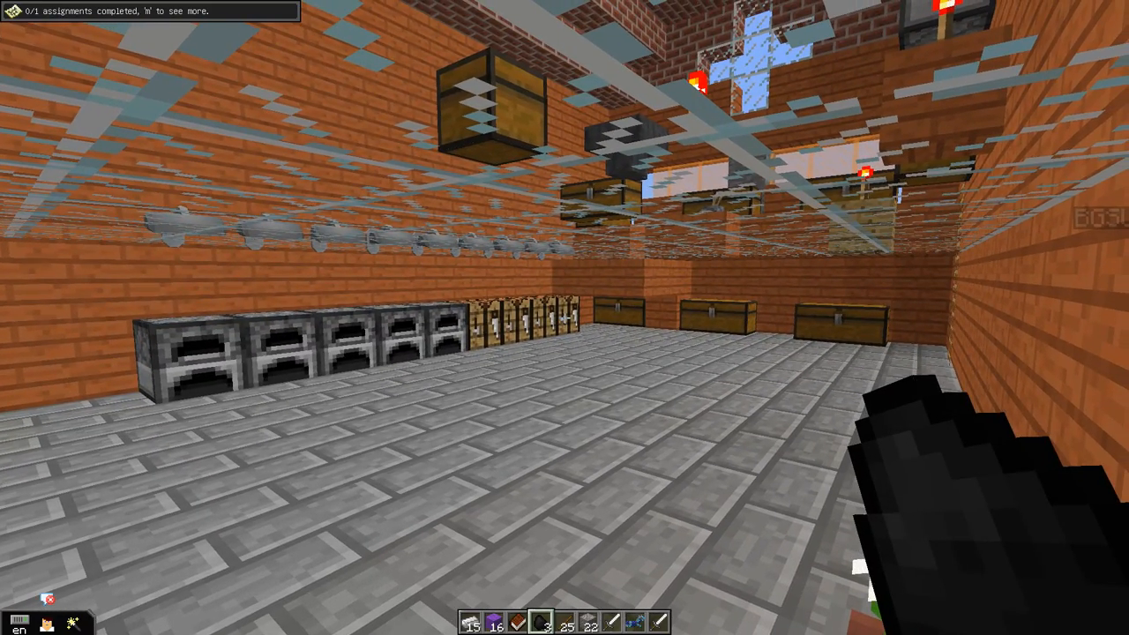
mouse_move(565, 318)
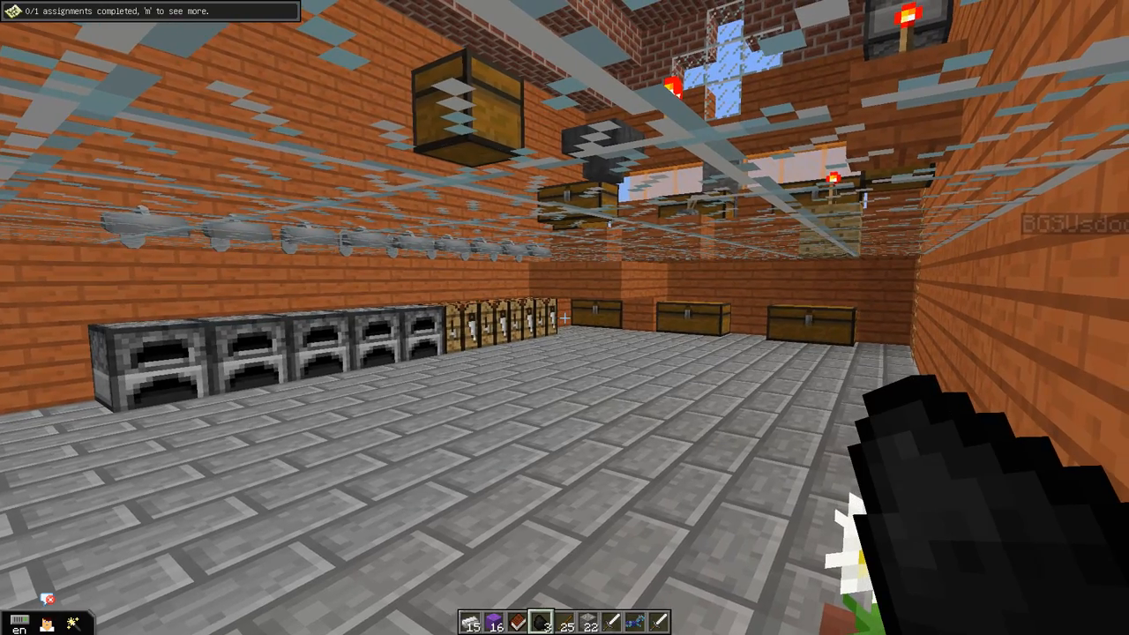
mouse_move(564, 318)
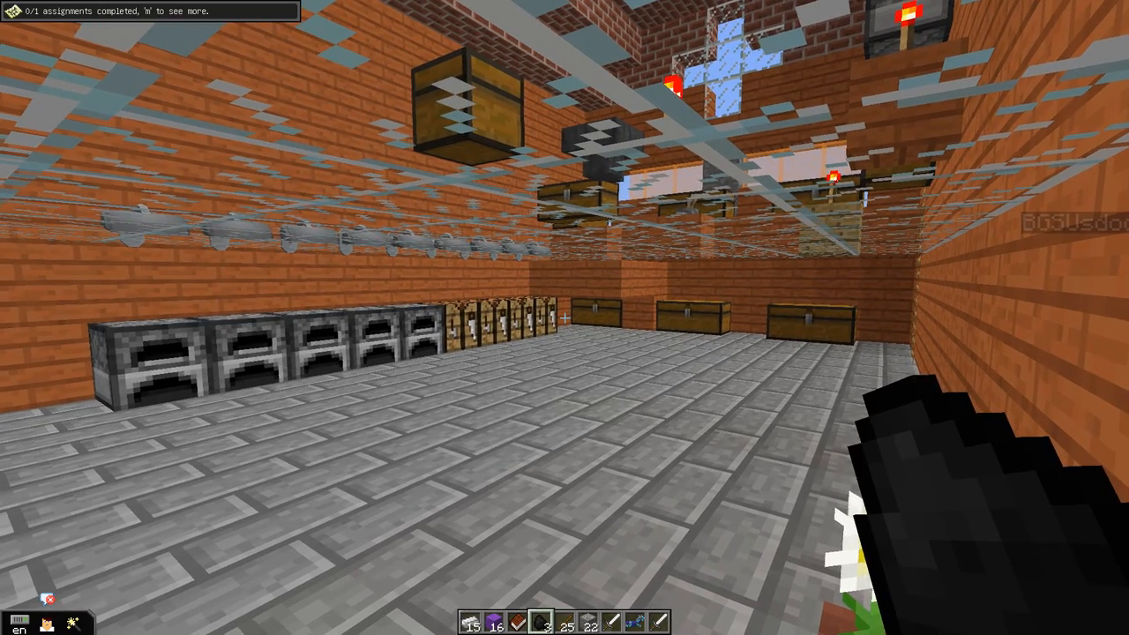
mouse_move(565, 317)
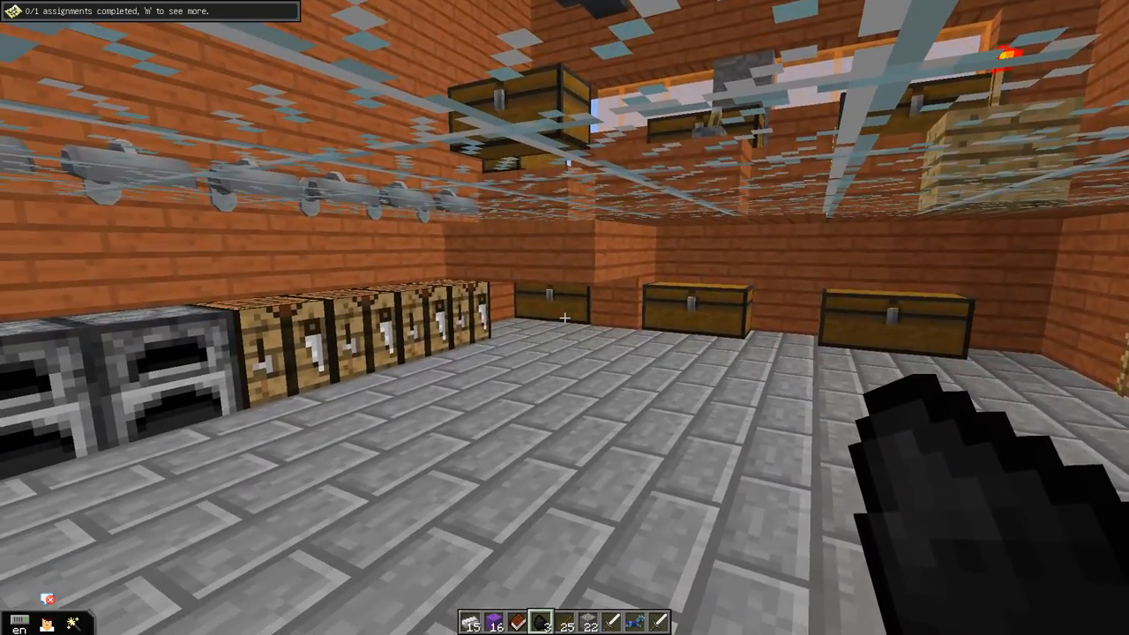
mouse_move(564, 318)
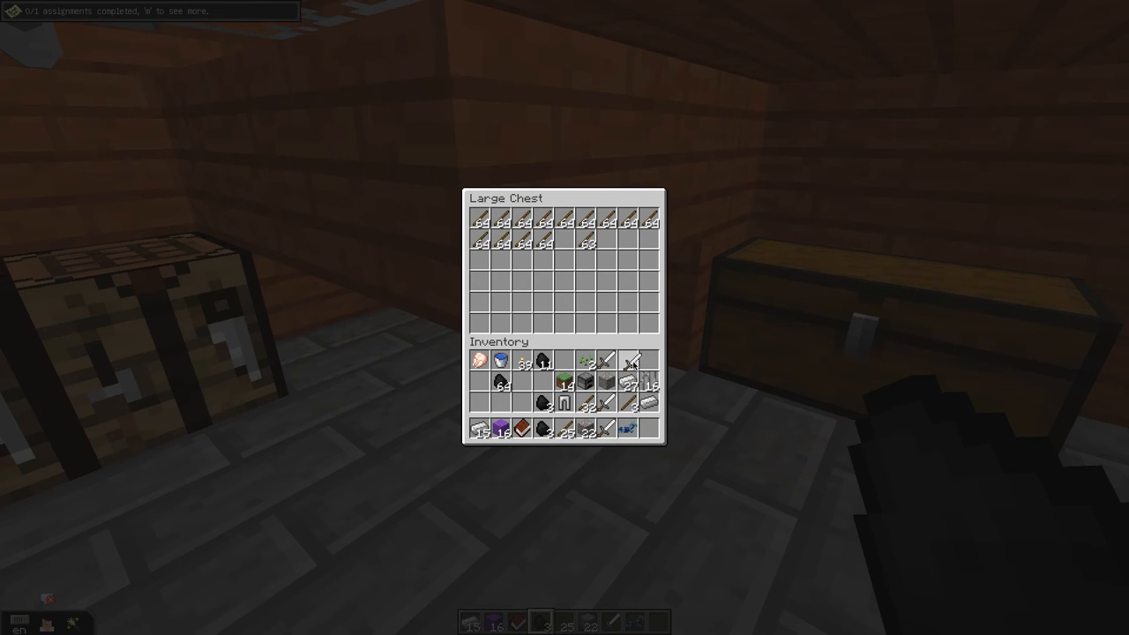
- Store the iron swords in the stick-filled chest, then close it
click(631, 361)
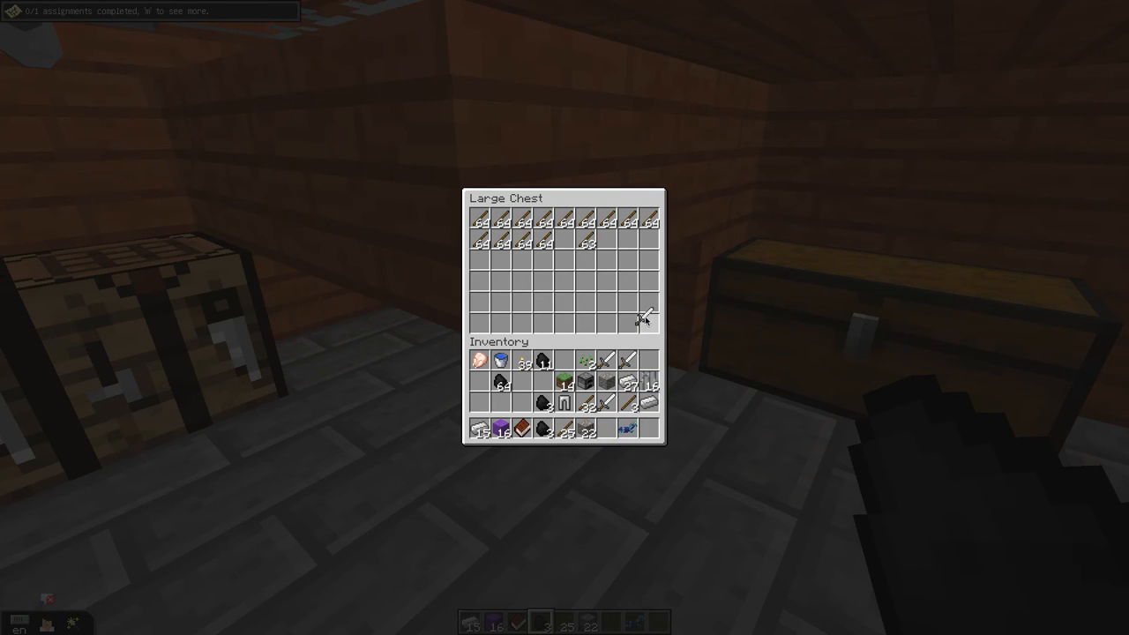
mouse_move(607, 324)
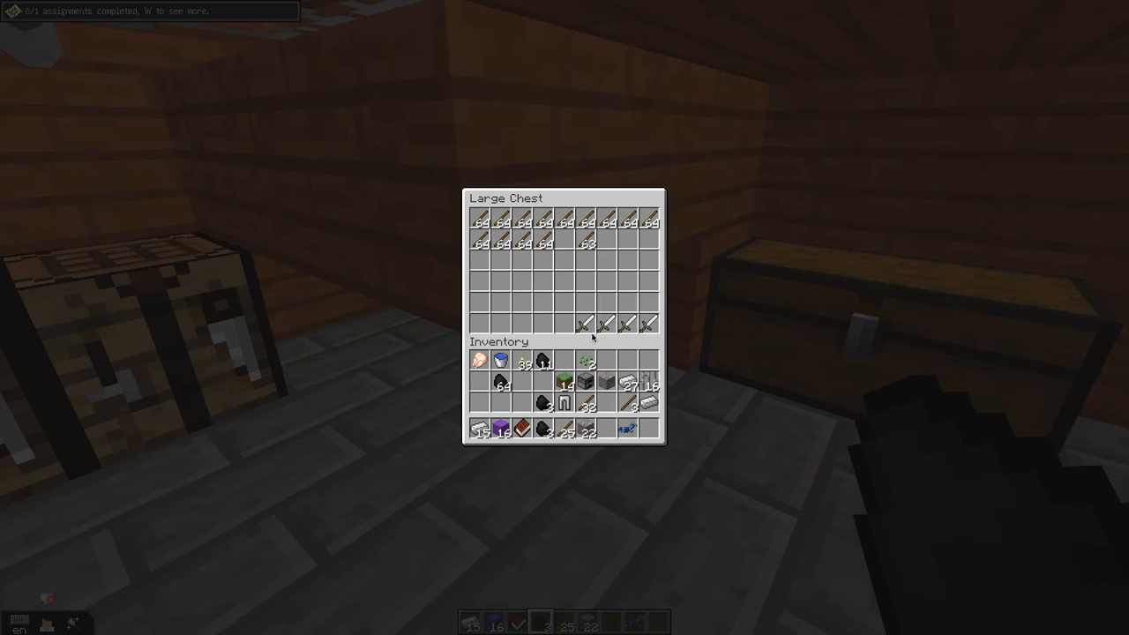
mouse_move(645, 403)
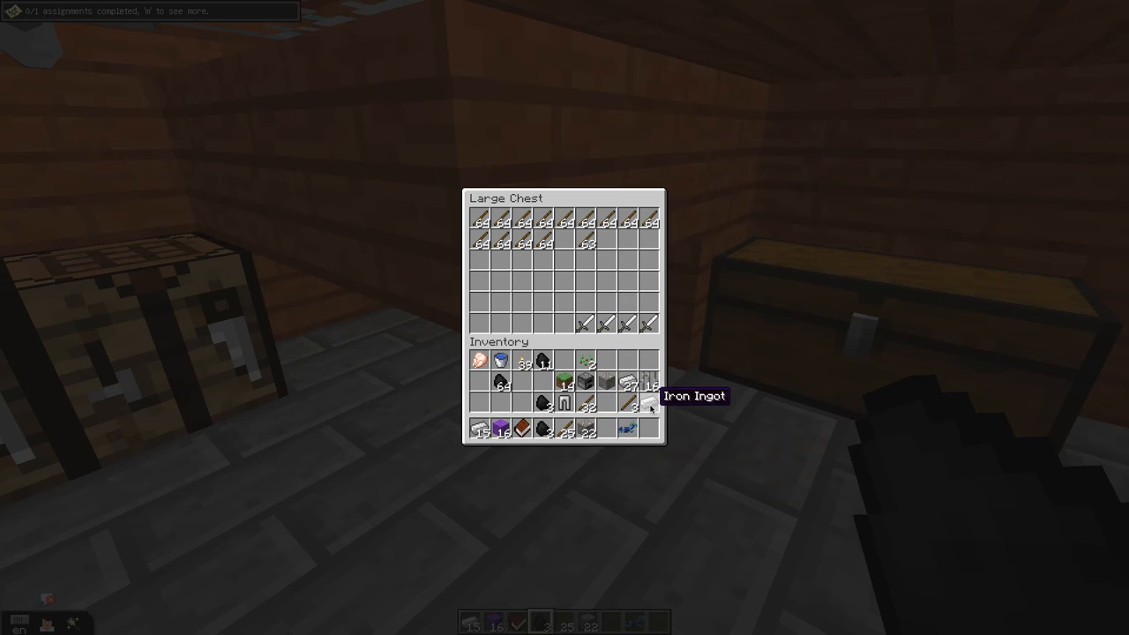
click(628, 402)
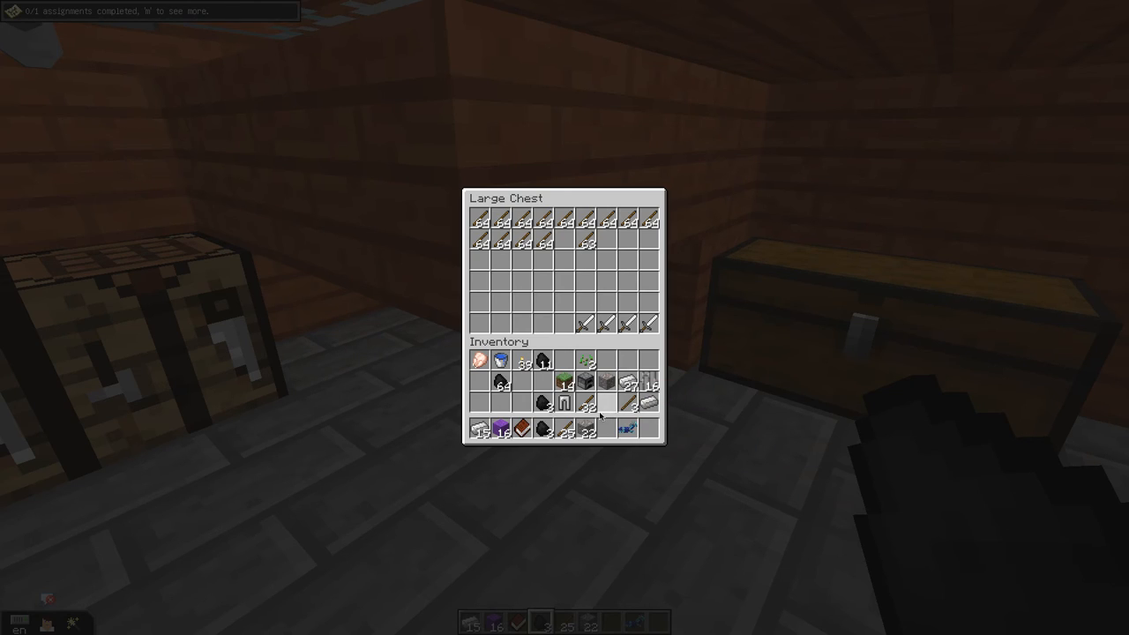
mouse_move(610, 430)
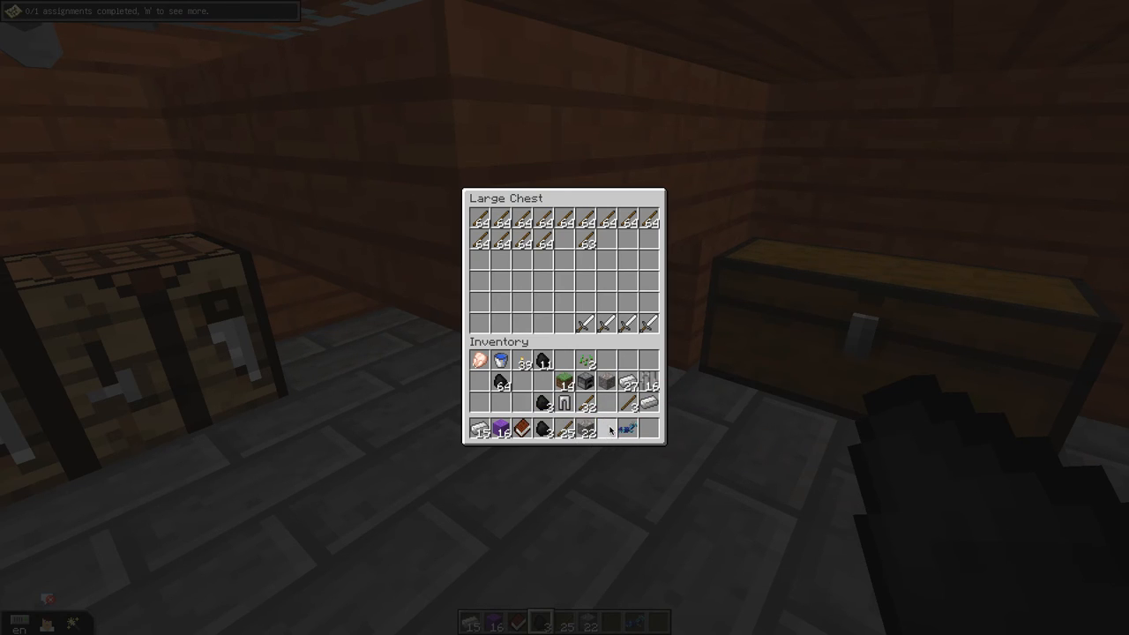
key(Escape)
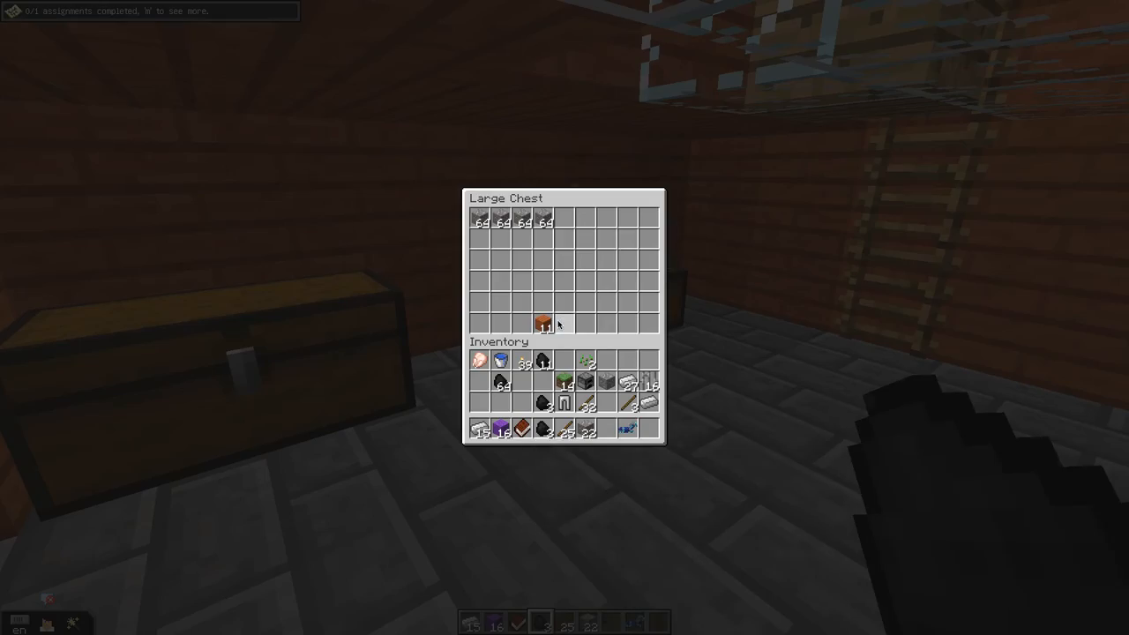
- Close the chest holding grey block stacks
key(Escape)
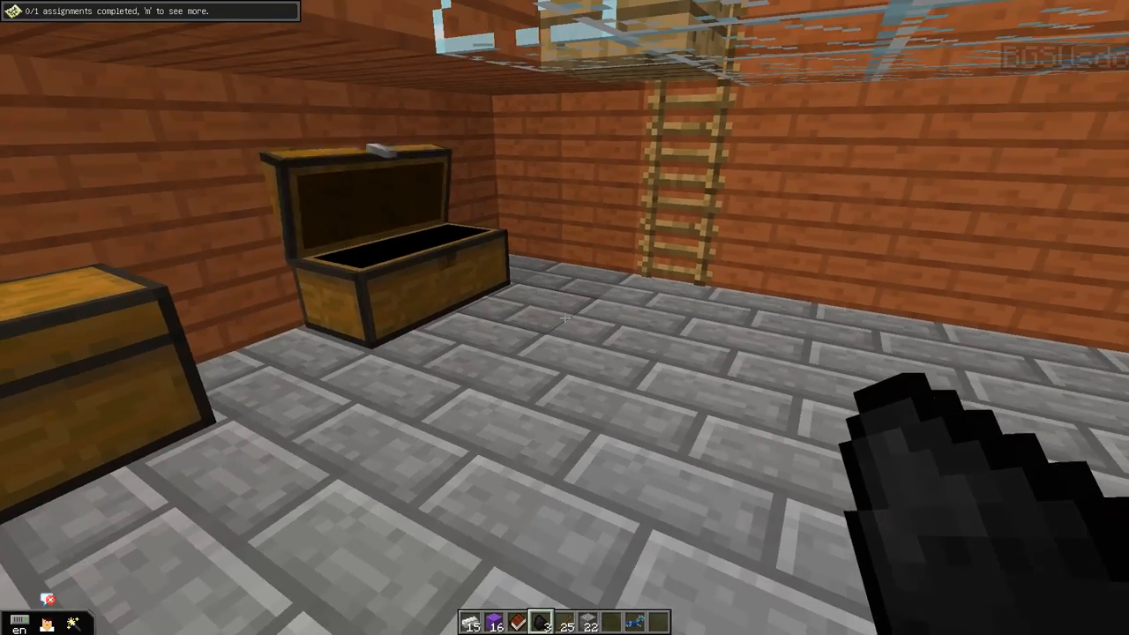
mouse_move(564, 317)
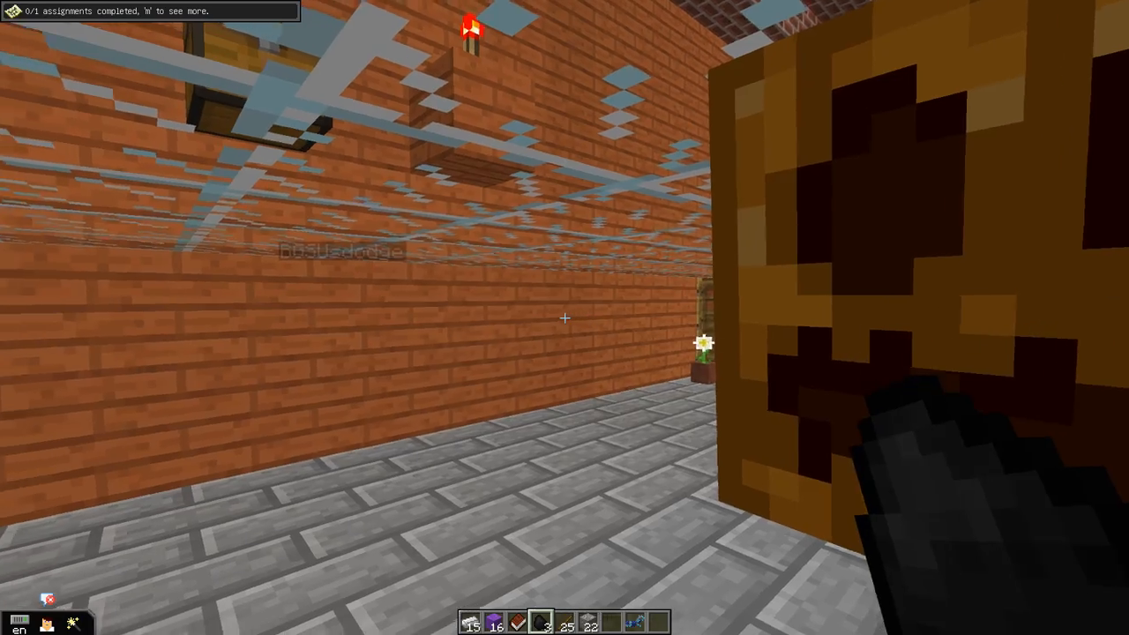
mouse_move(565, 318)
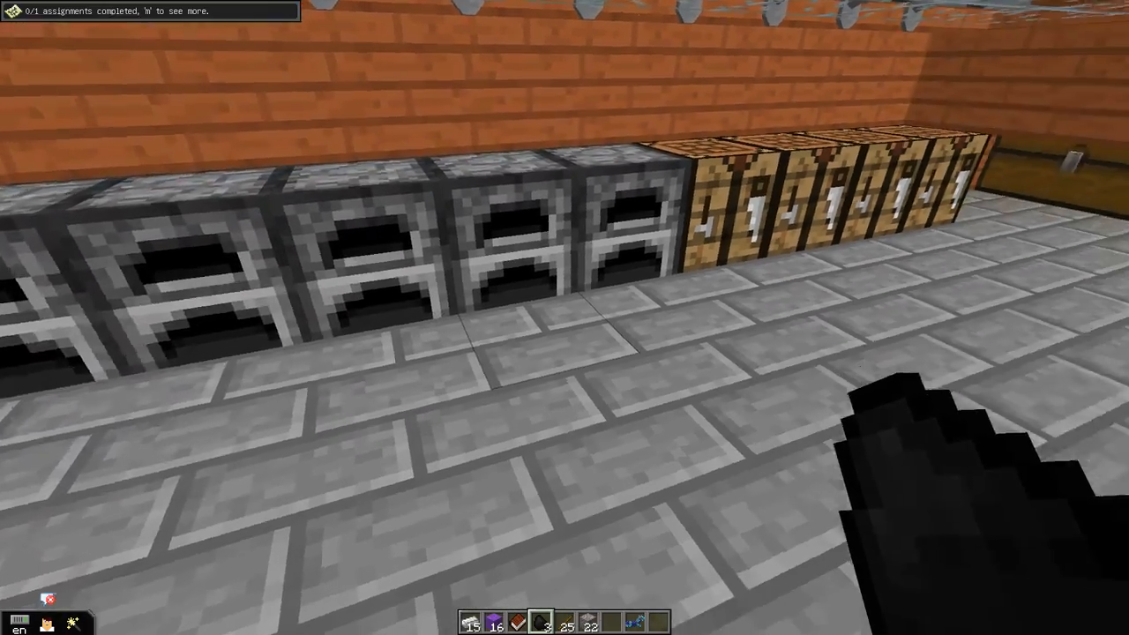
mouse_move(564, 318)
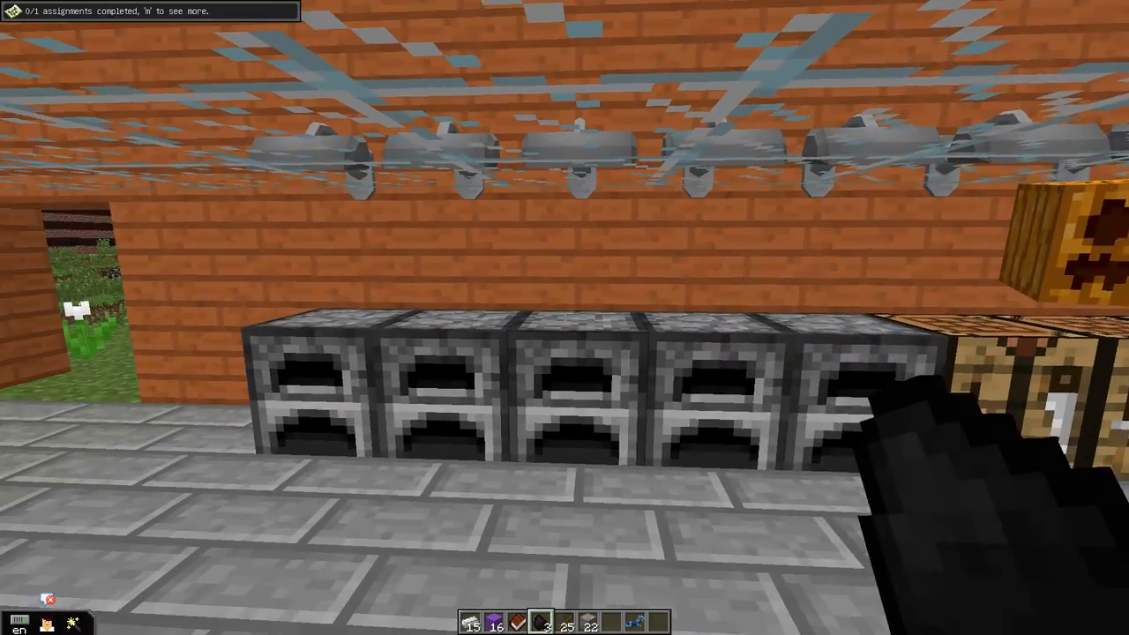
mouse_move(565, 317)
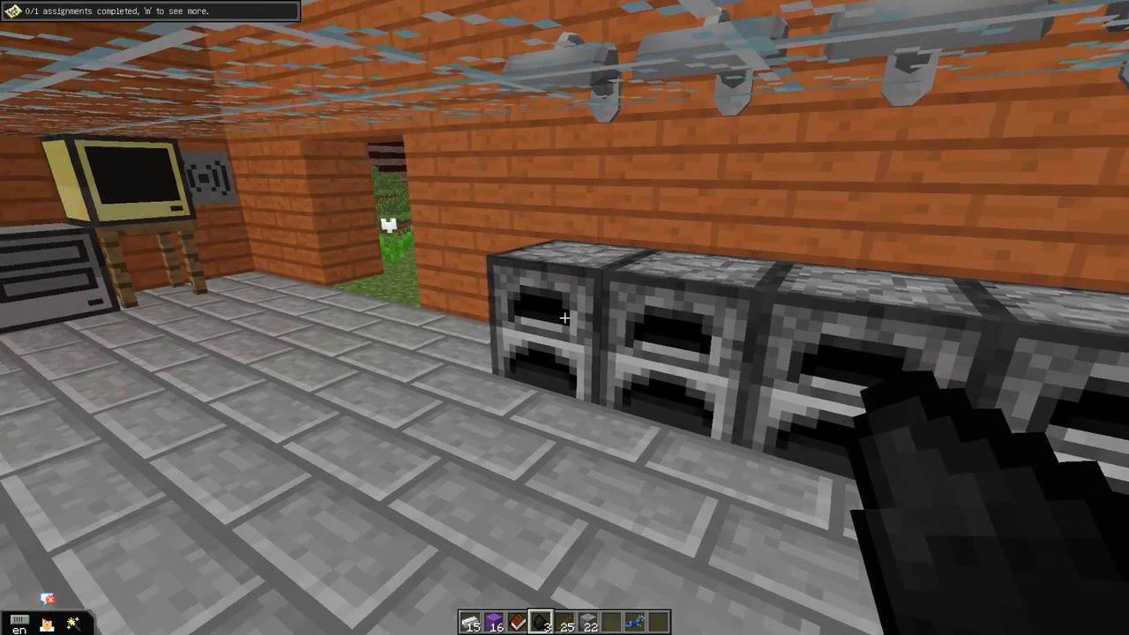
mouse_move(564, 318)
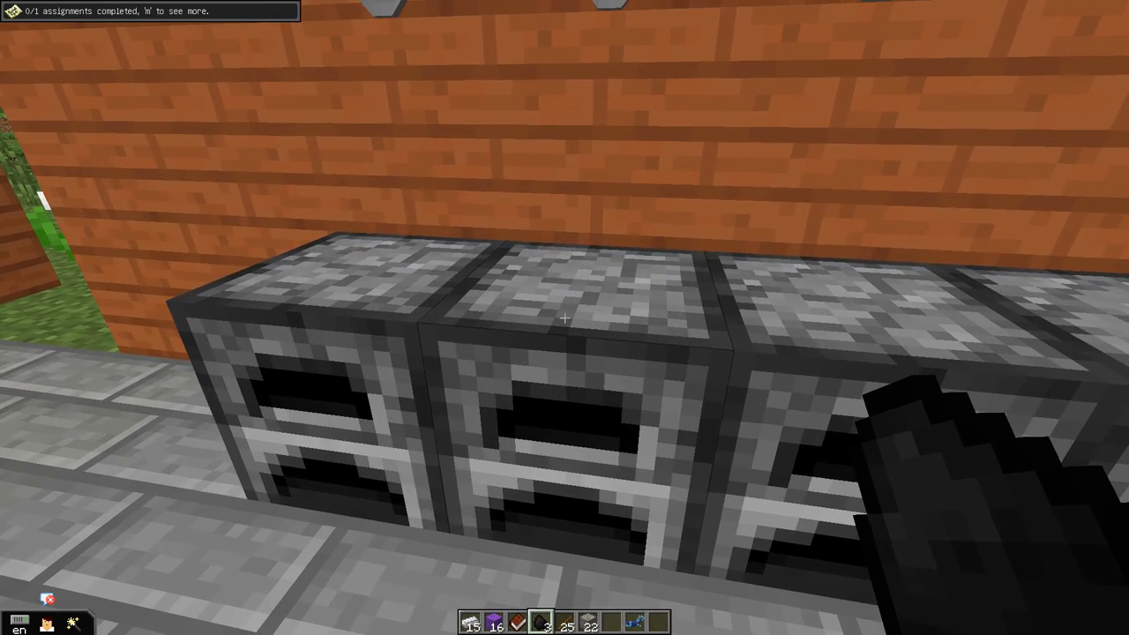
mouse_move(565, 317)
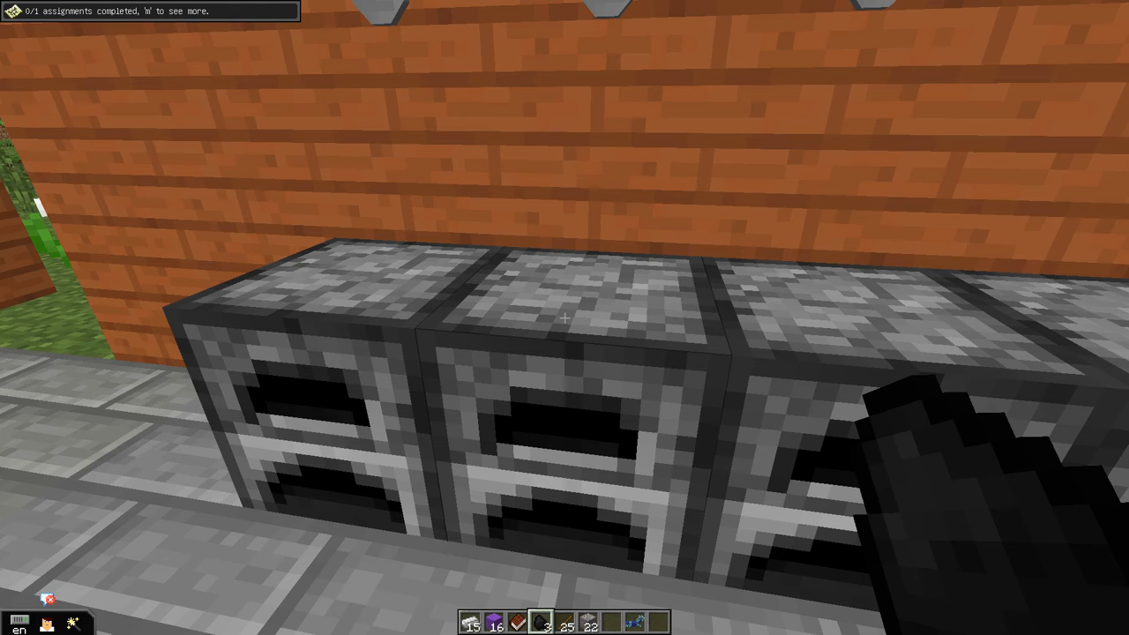
mouse_move(565, 318)
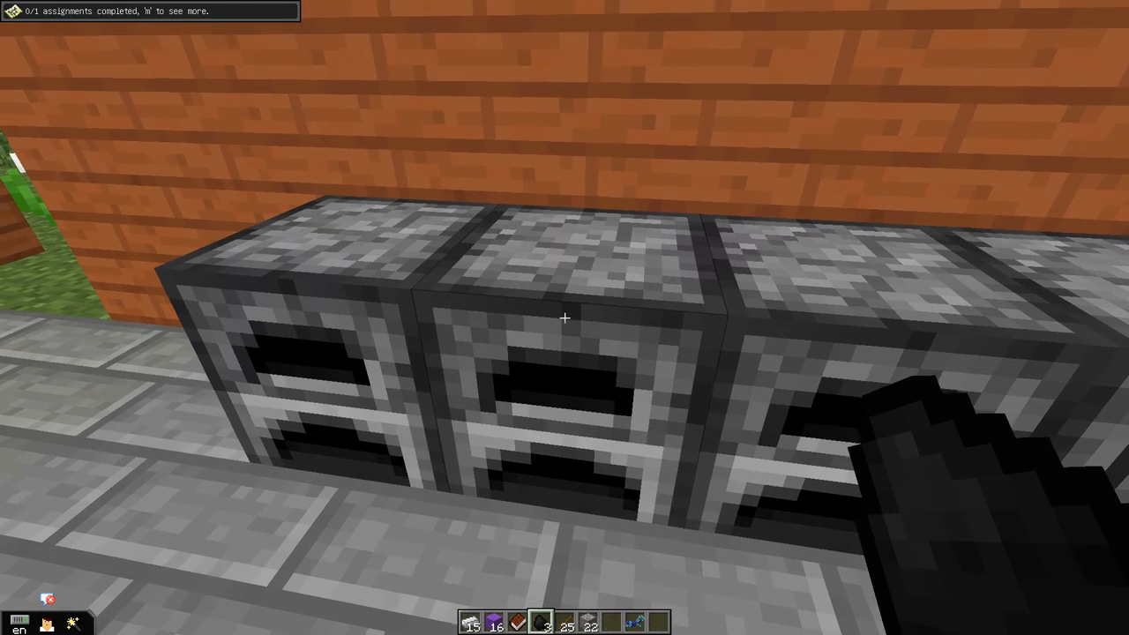
- Smelt the iron ore in the furnace and collect the iron ingots
right_click(565, 317)
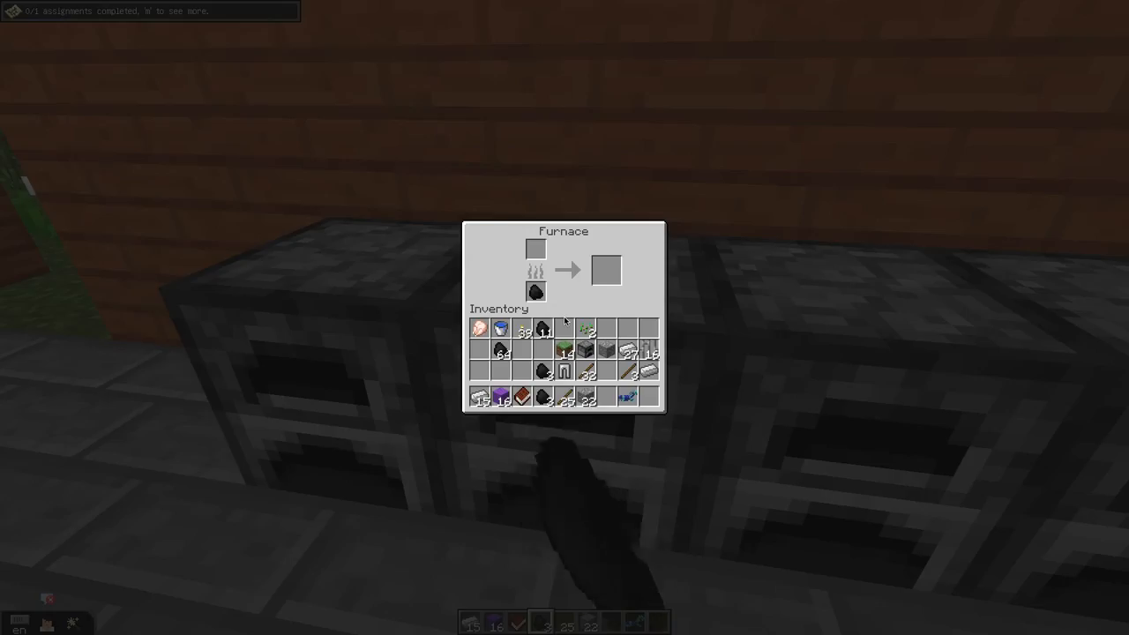
mouse_move(563, 370)
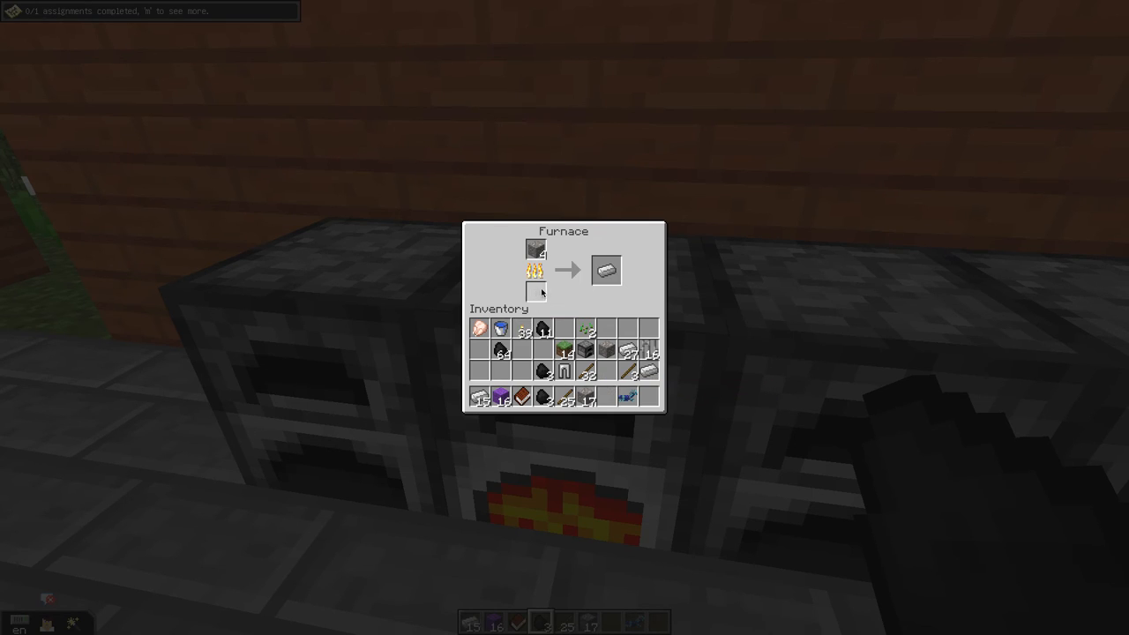
mouse_move(609, 307)
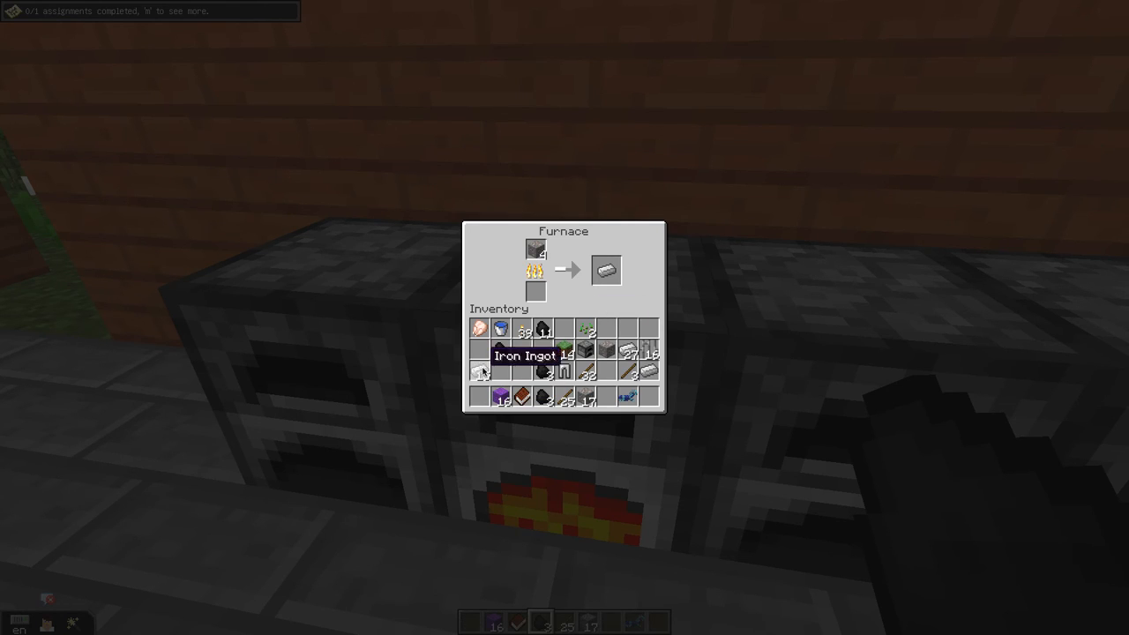
mouse_move(607, 271)
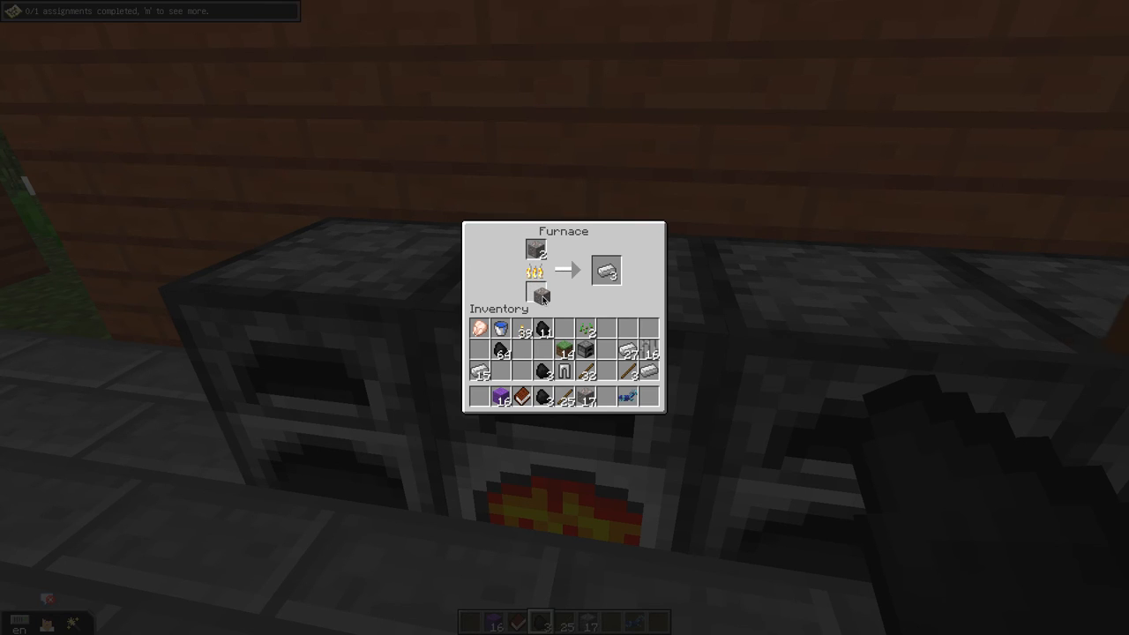
click(536, 293)
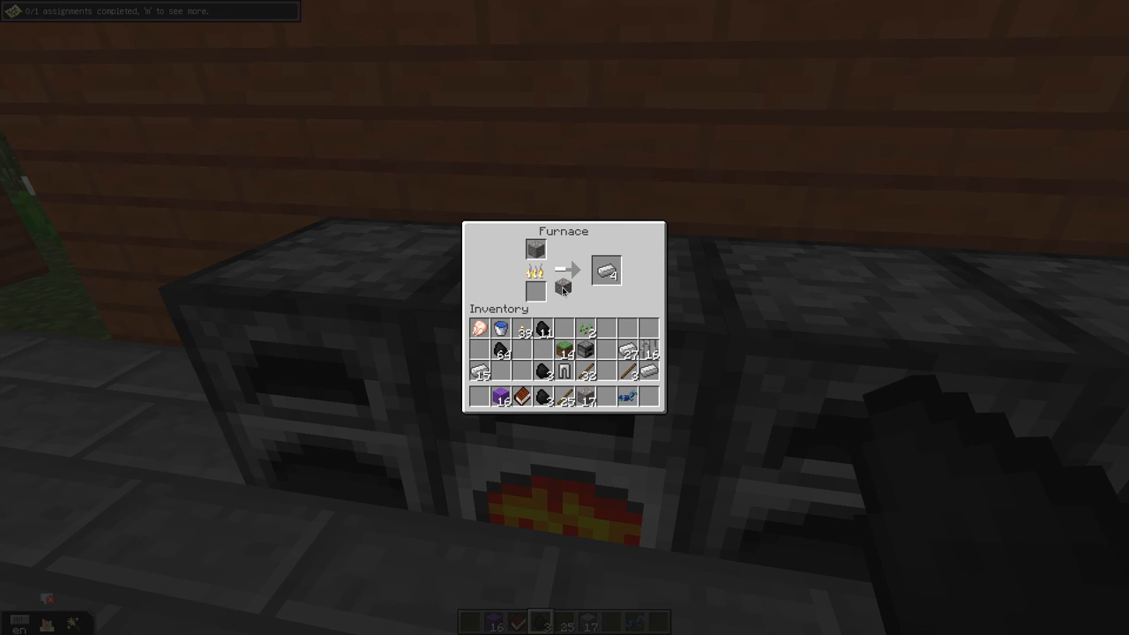
click(535, 269)
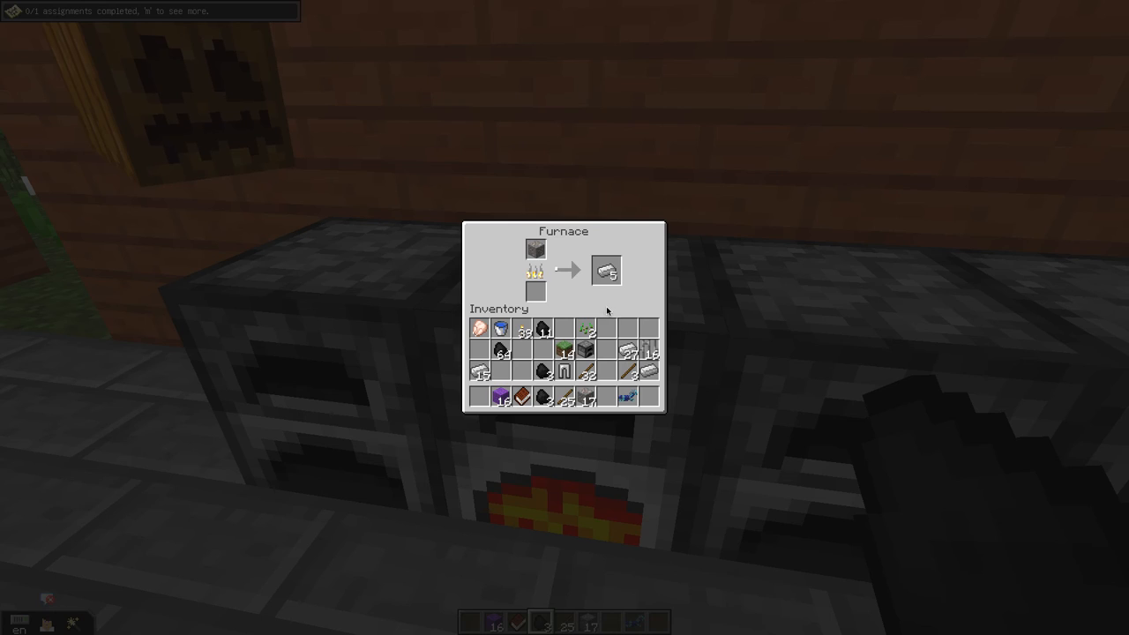
mouse_move(618, 318)
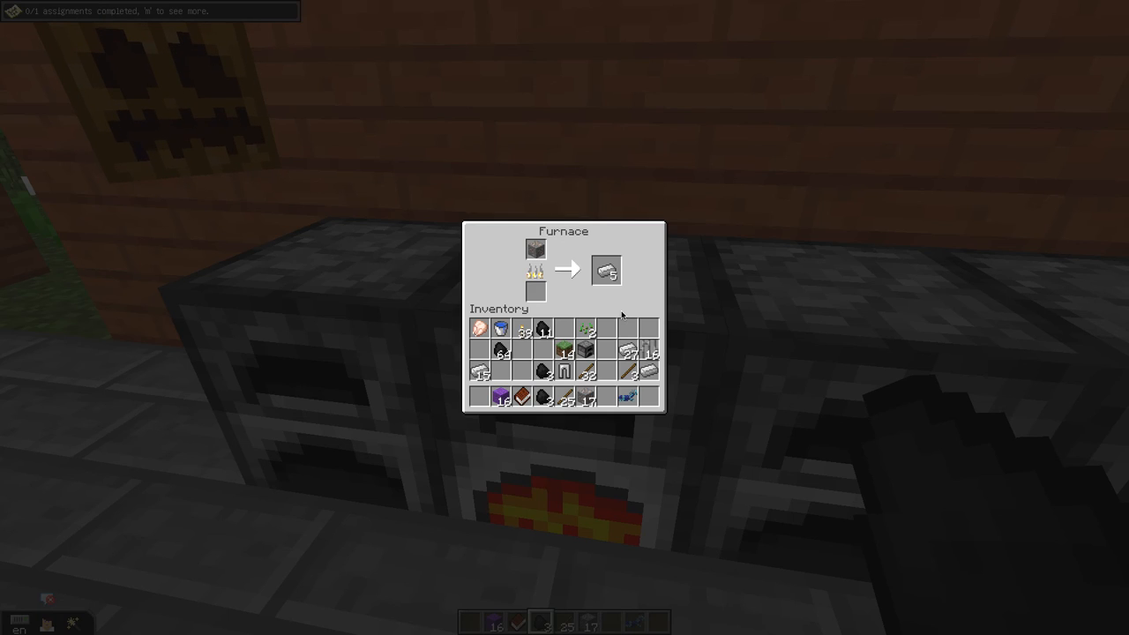
mouse_move(606, 270)
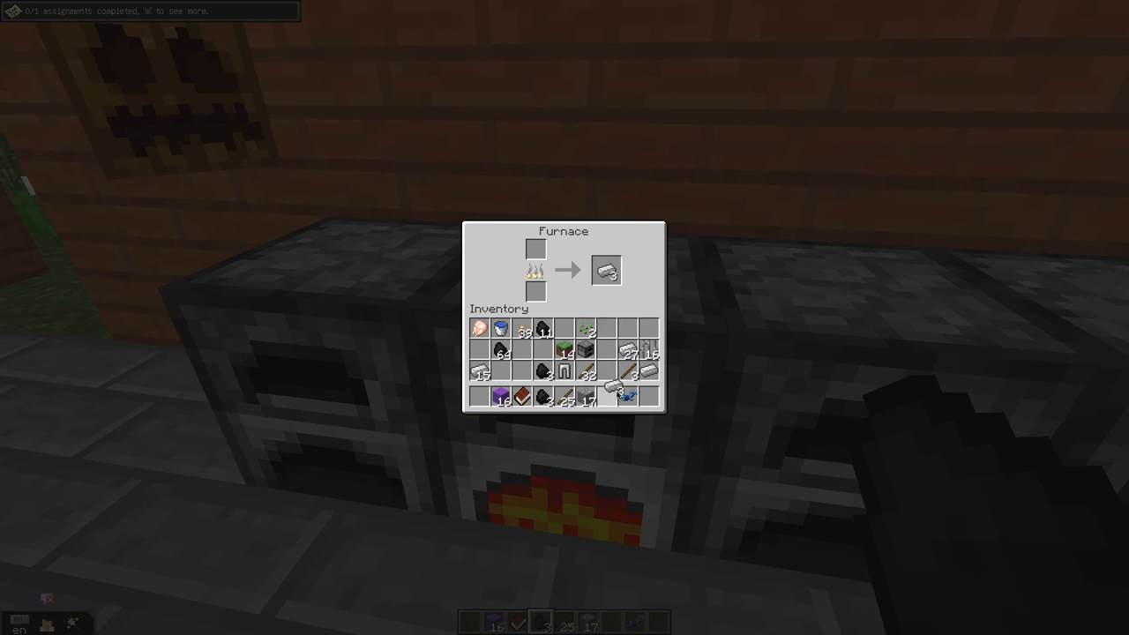
click(606, 270)
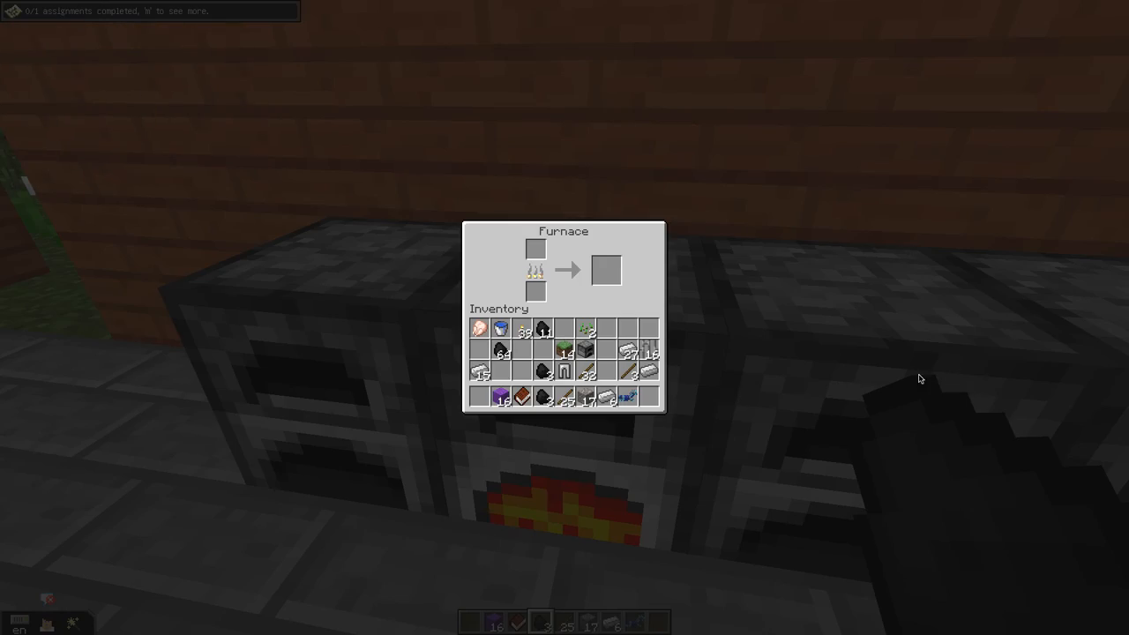
- Close the furnace window with the ingots in the hotbar
key(Escape)
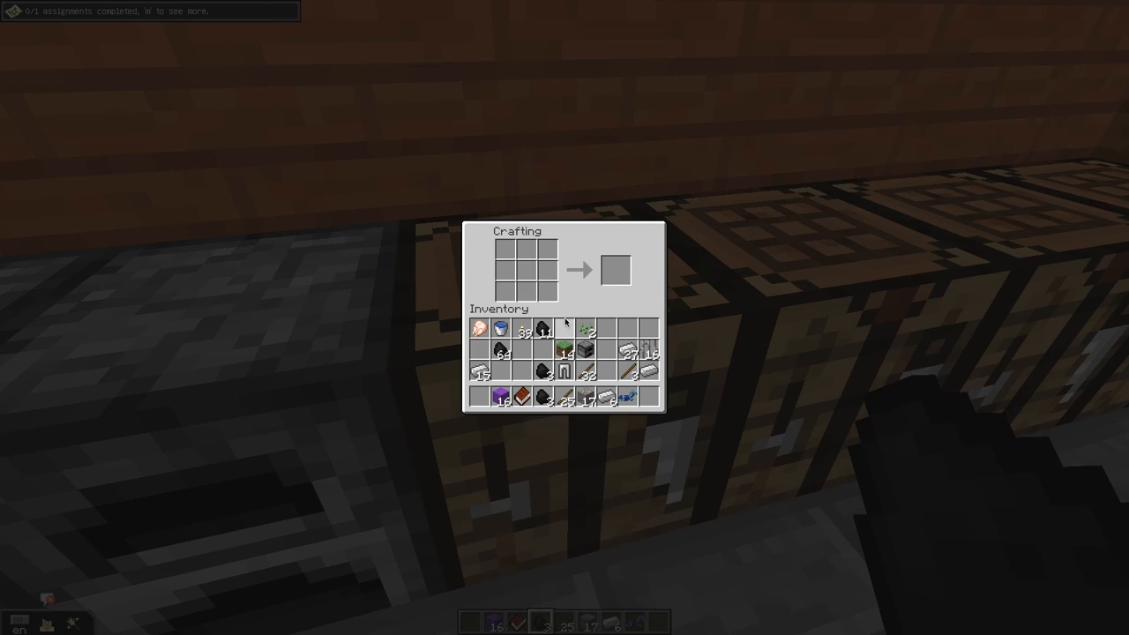
mouse_move(626, 391)
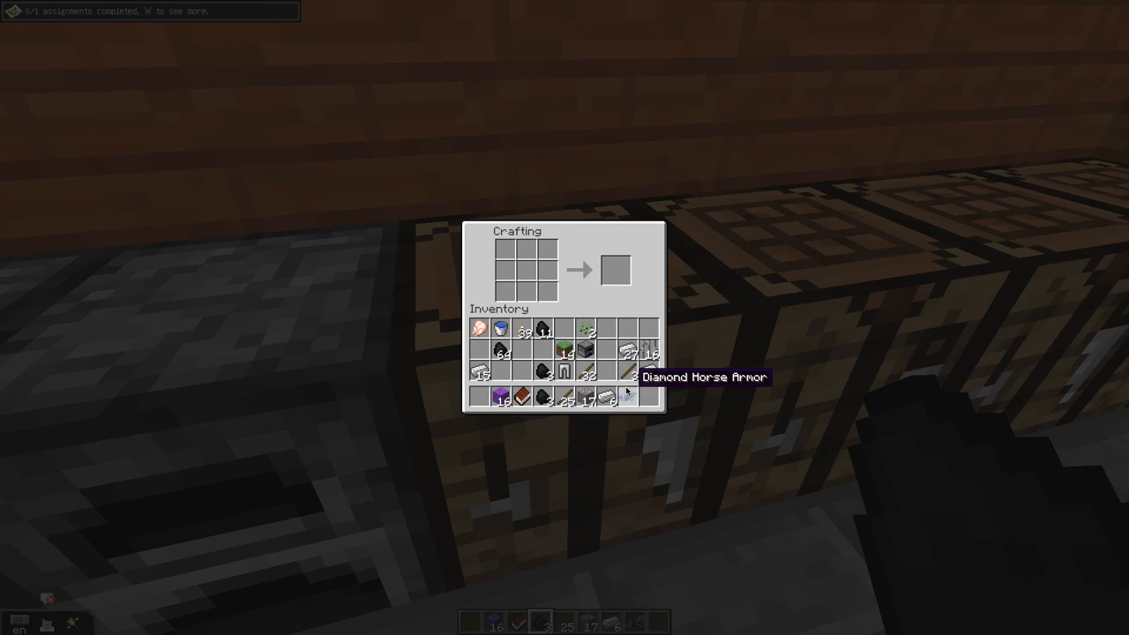
mouse_move(629, 396)
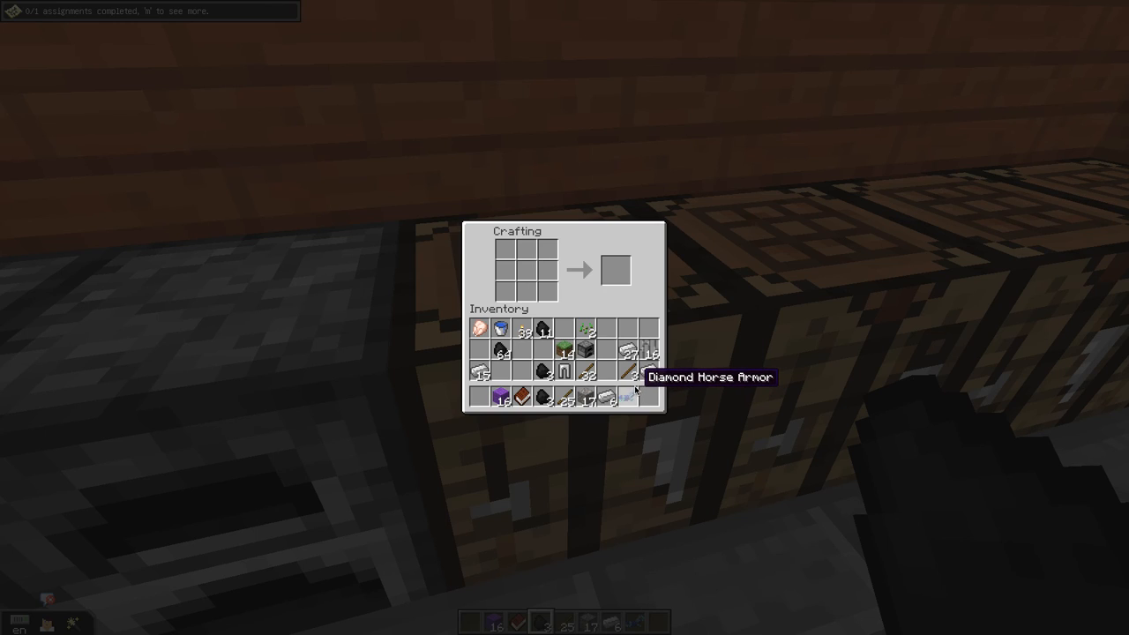
mouse_move(651, 370)
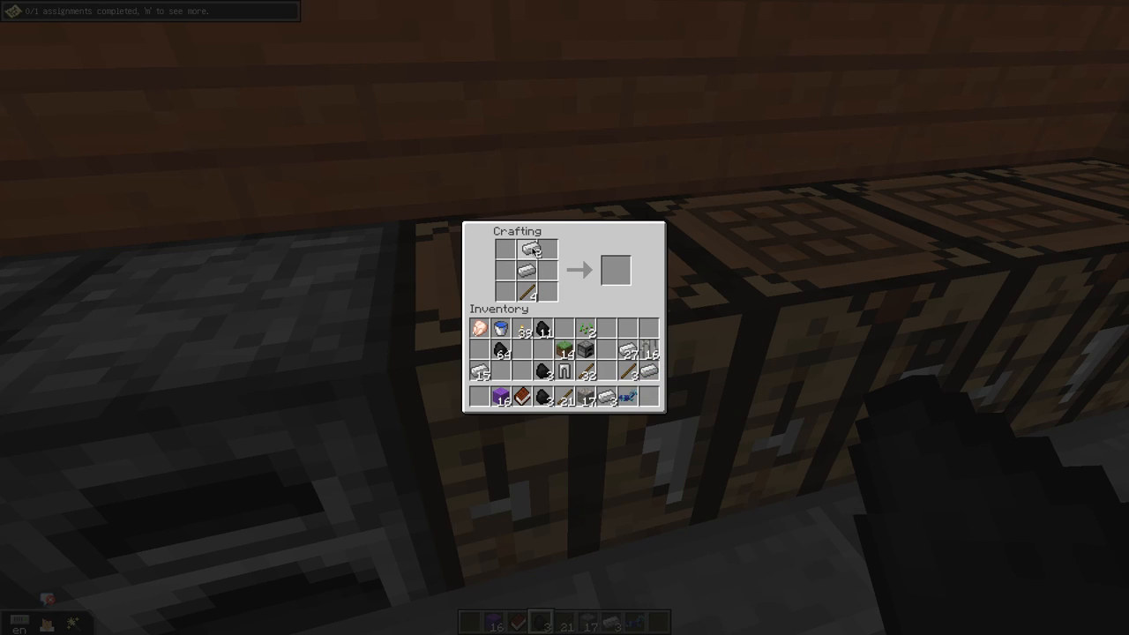
mouse_move(525, 250)
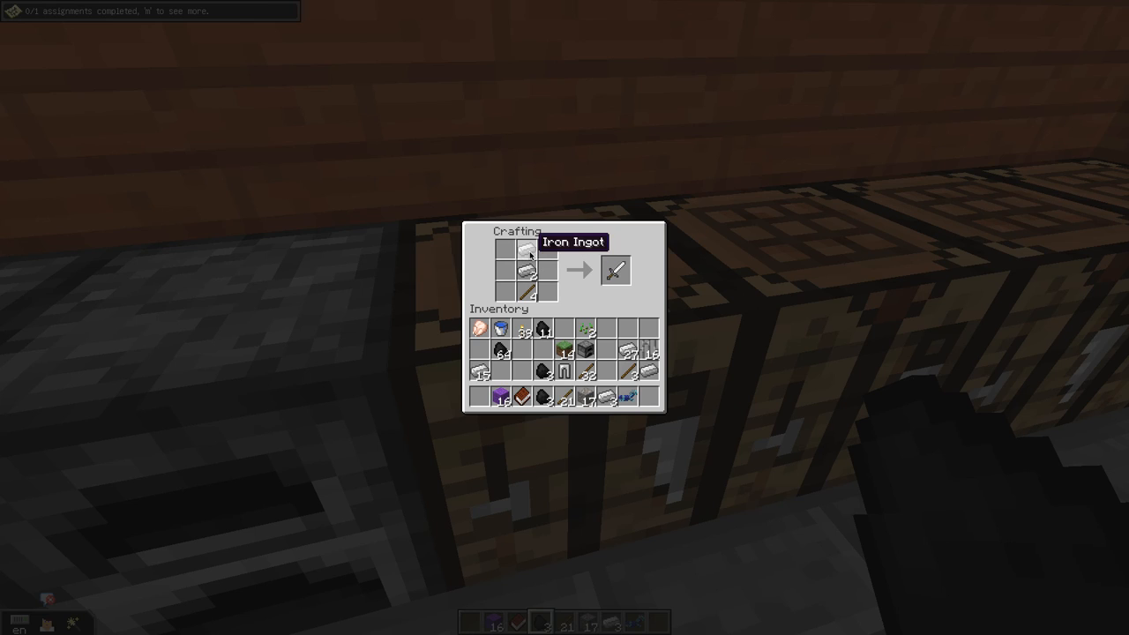
mouse_move(628, 396)
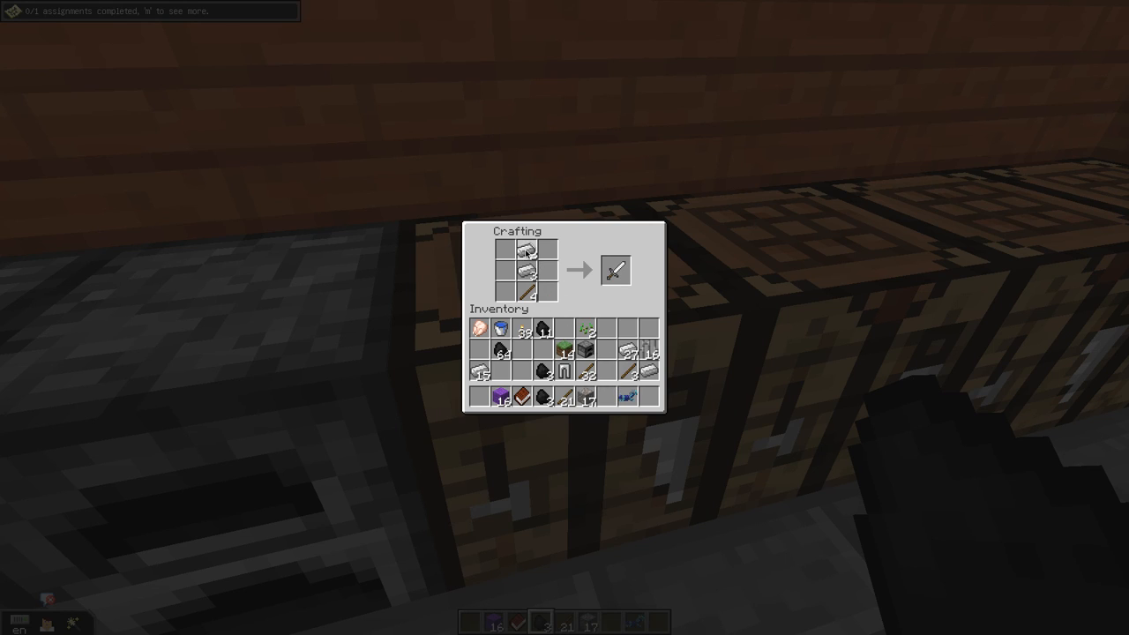
mouse_move(630, 374)
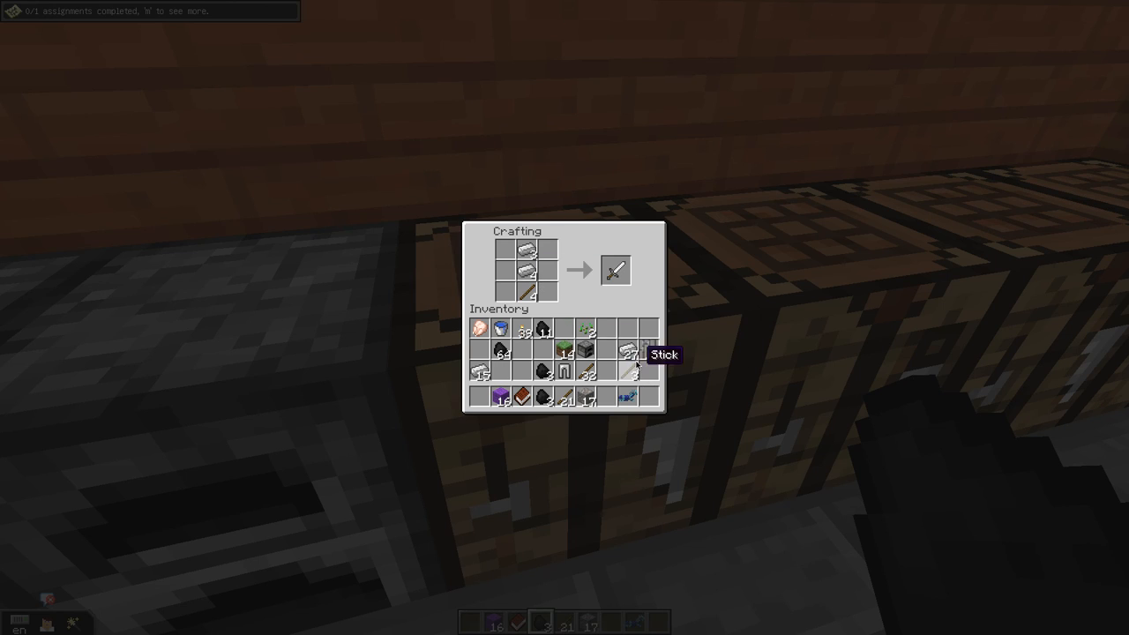
mouse_move(500, 371)
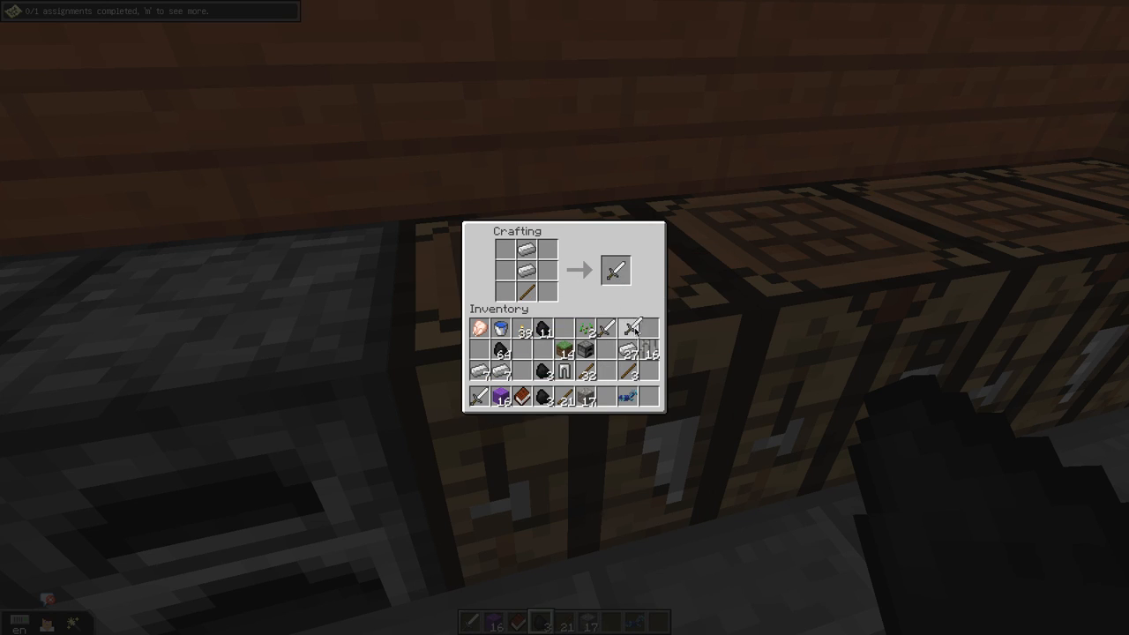
mouse_move(615, 270)
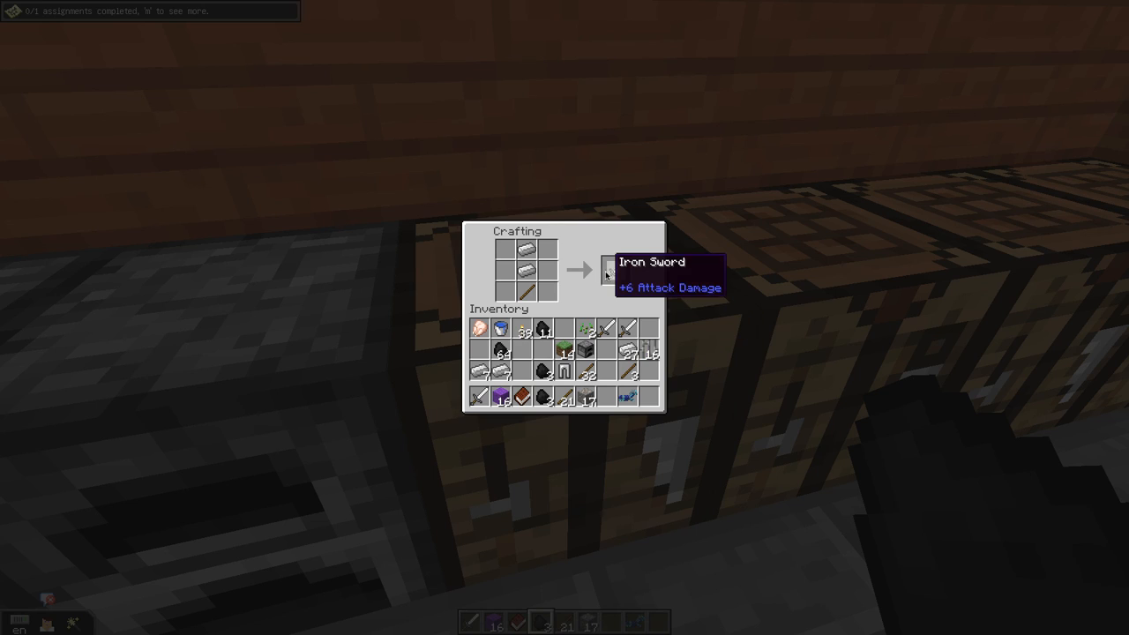
- Take another iron sword from the crafting output slot
click(615, 269)
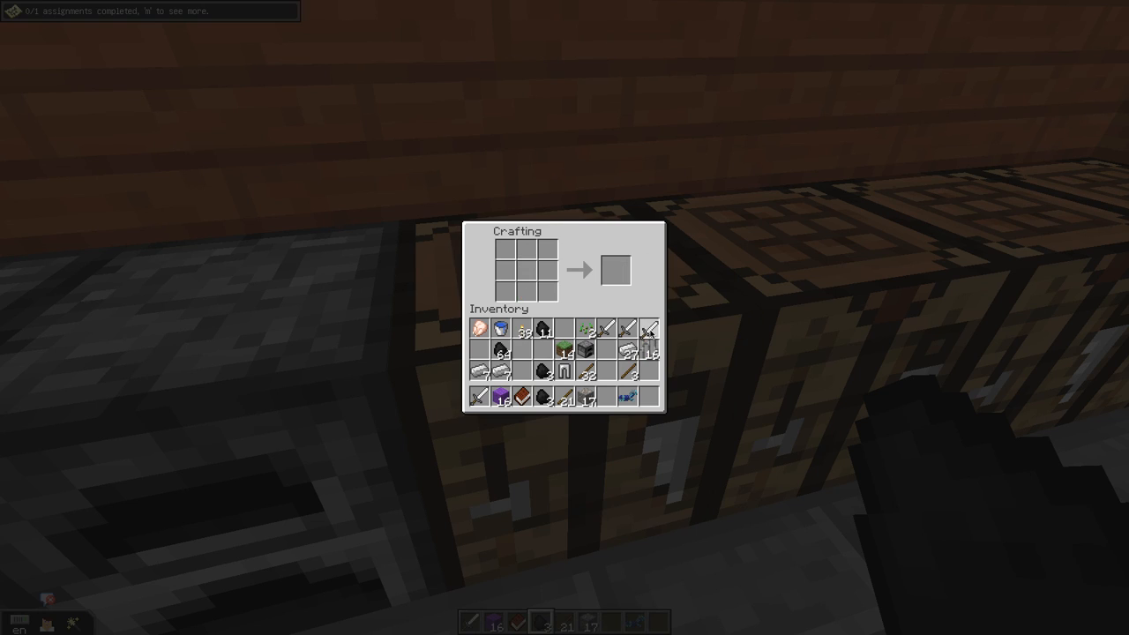
mouse_move(651, 328)
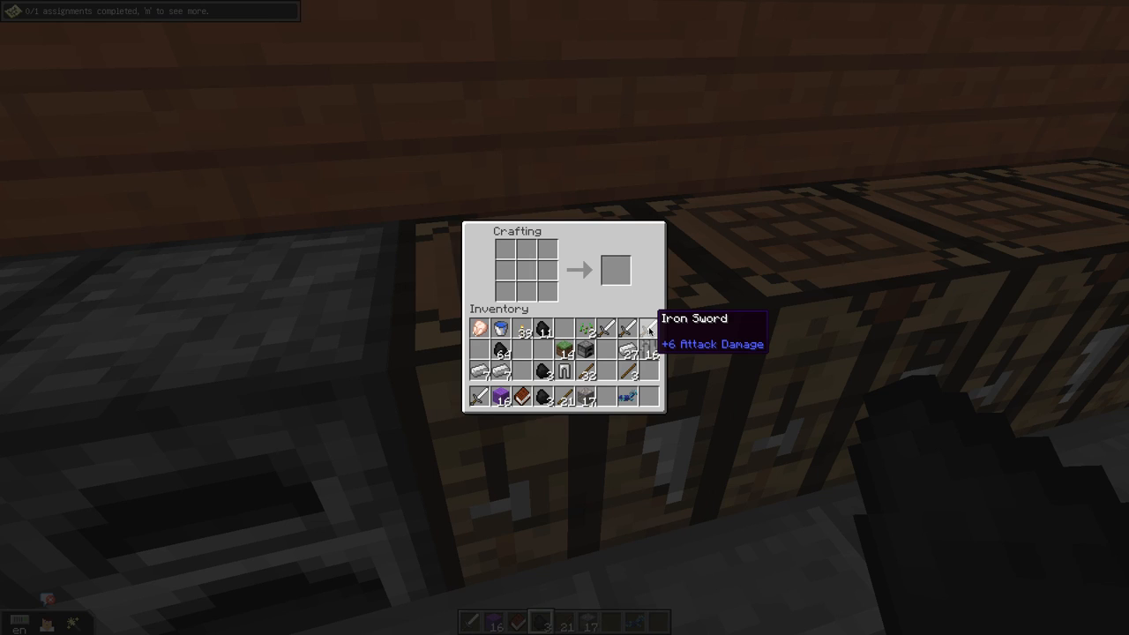
mouse_move(651, 328)
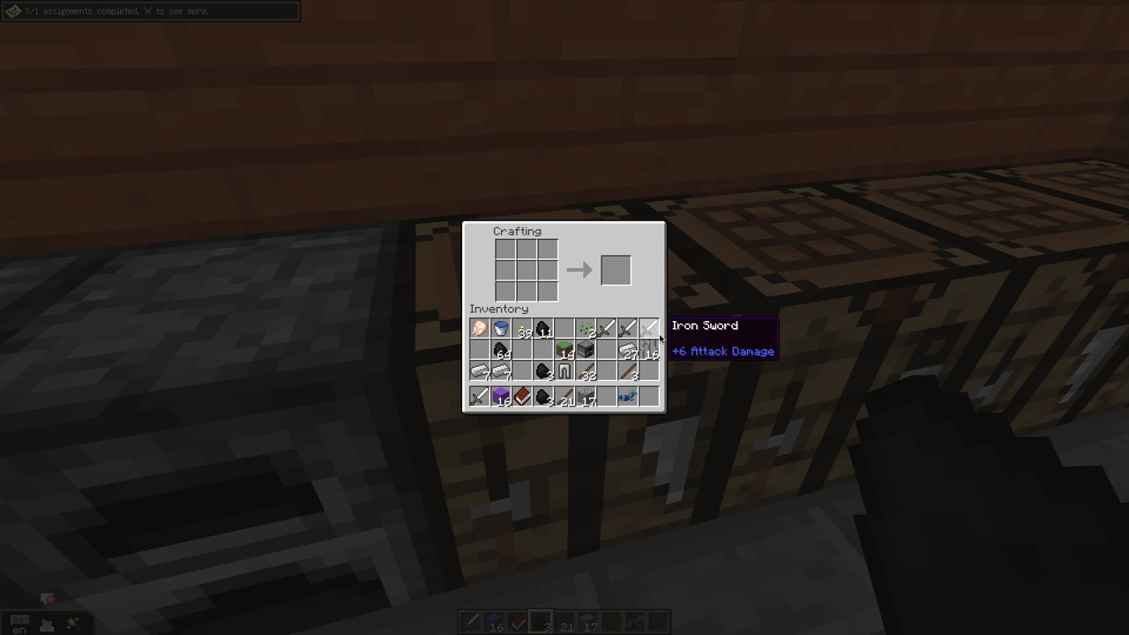
mouse_move(666, 337)
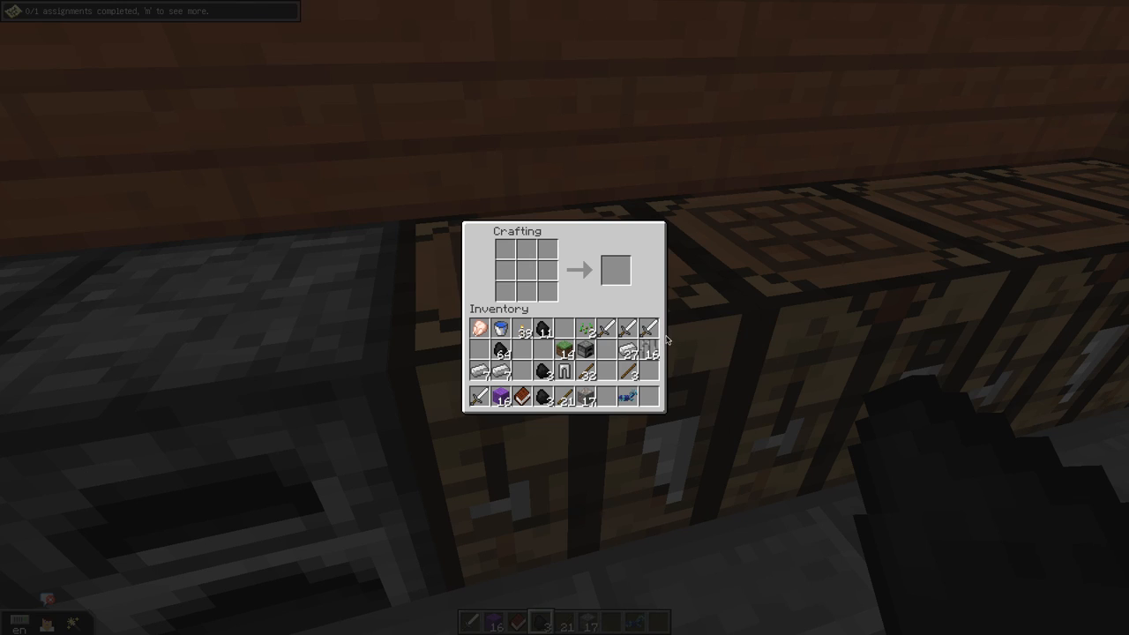
mouse_move(650, 328)
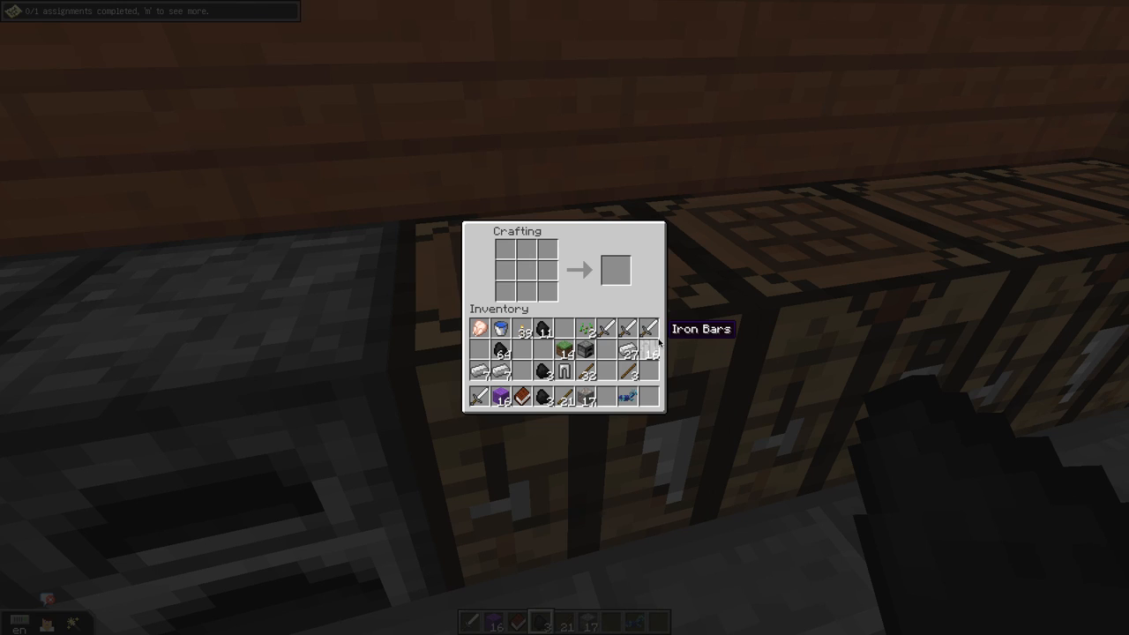
mouse_move(652, 335)
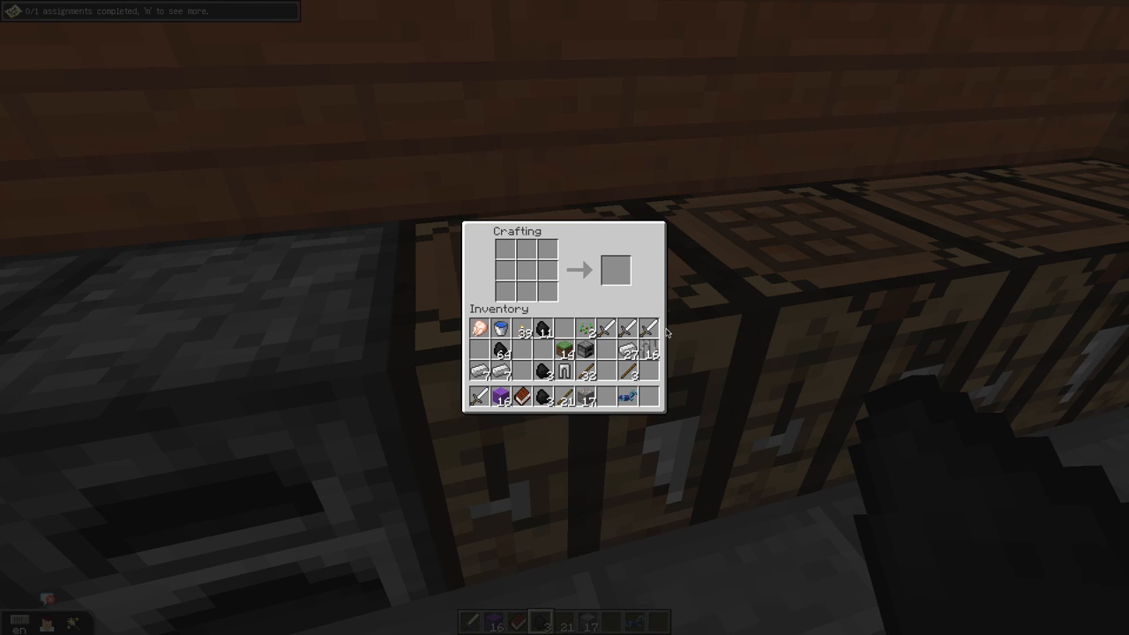
mouse_move(651, 328)
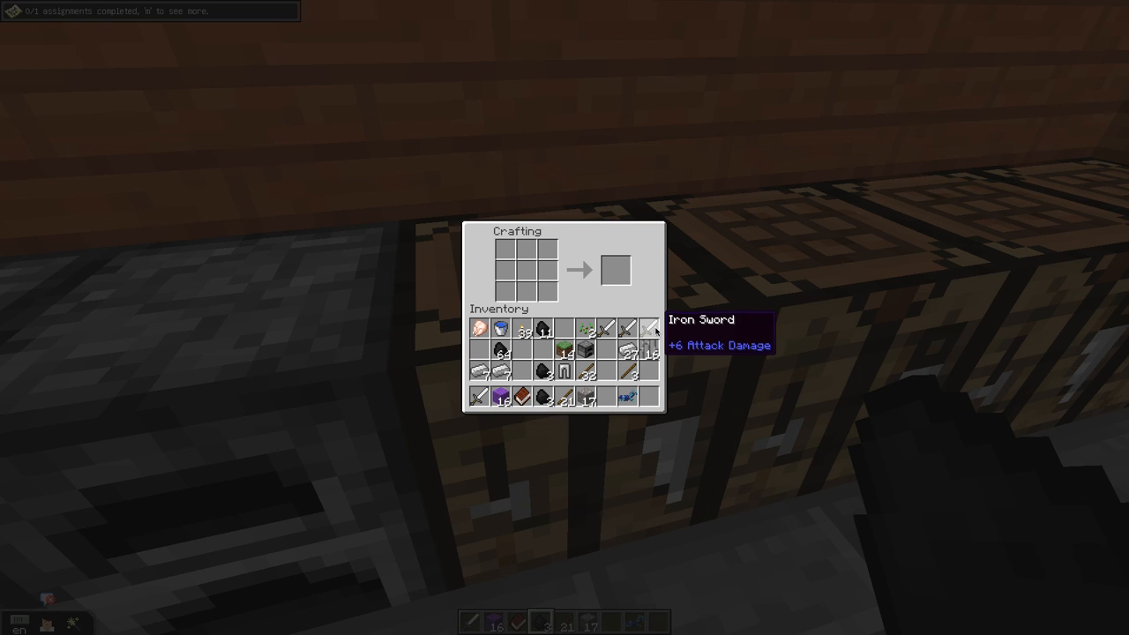
mouse_move(596, 285)
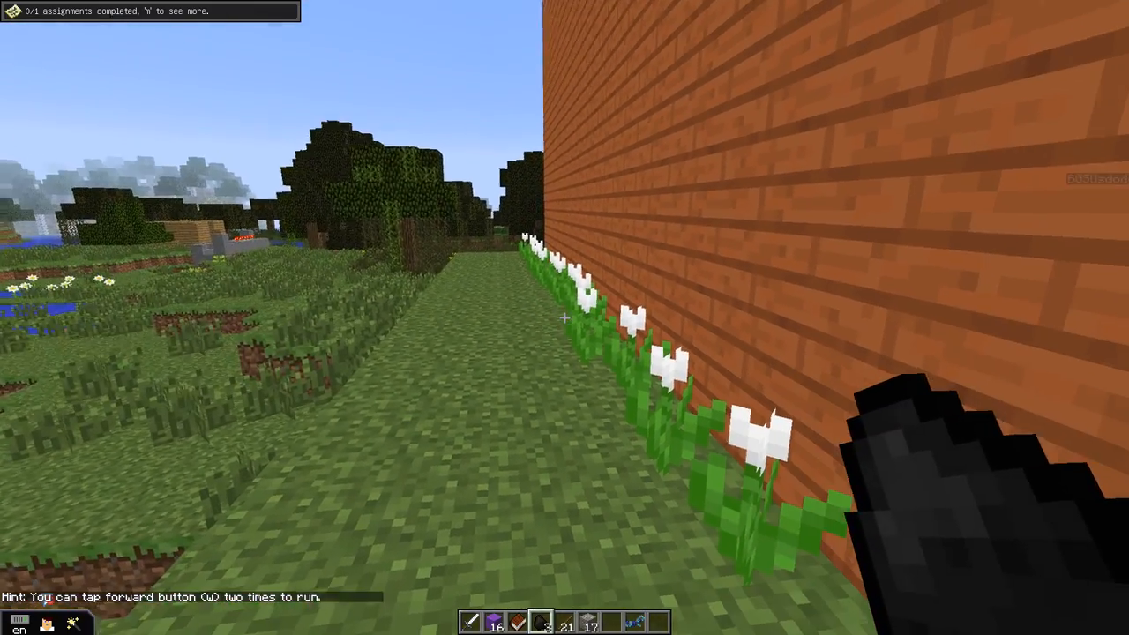
mouse_move(564, 318)
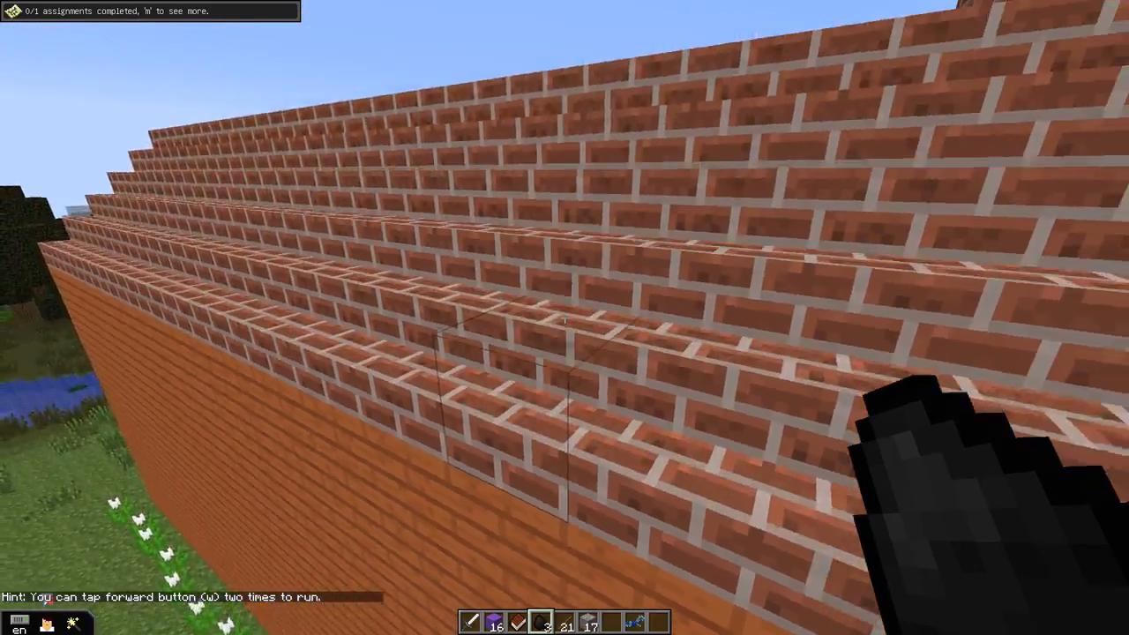
mouse_move(565, 317)
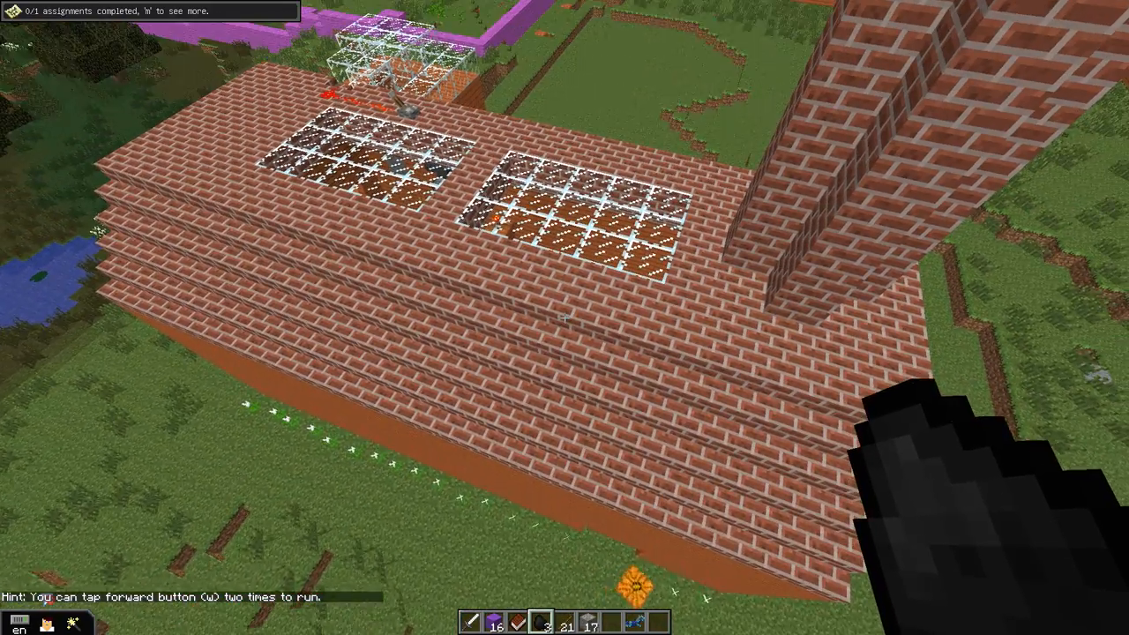